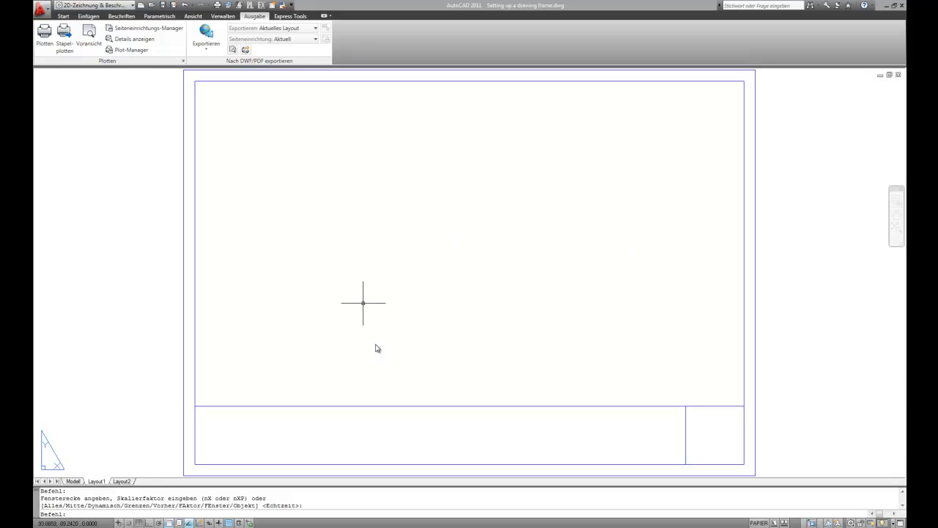
{"action": "mouse_move", "coordinate": [677, 321]}
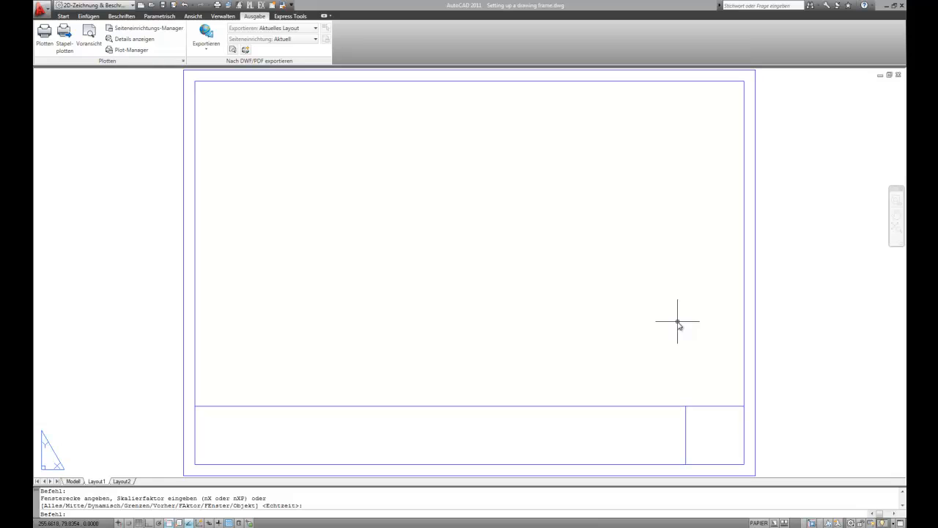
{"action": "mouse_move", "coordinate": [743, 446]}
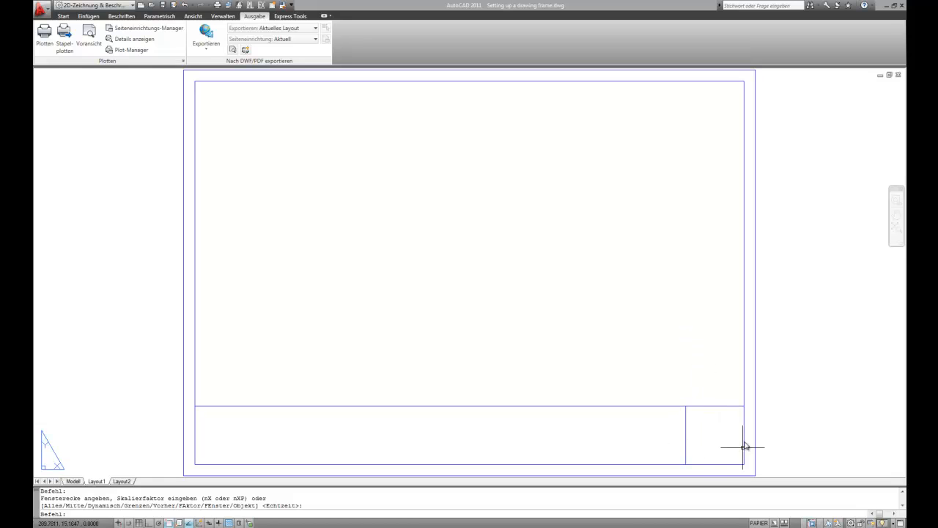
{"action": "mouse_move", "coordinate": [710, 439]}
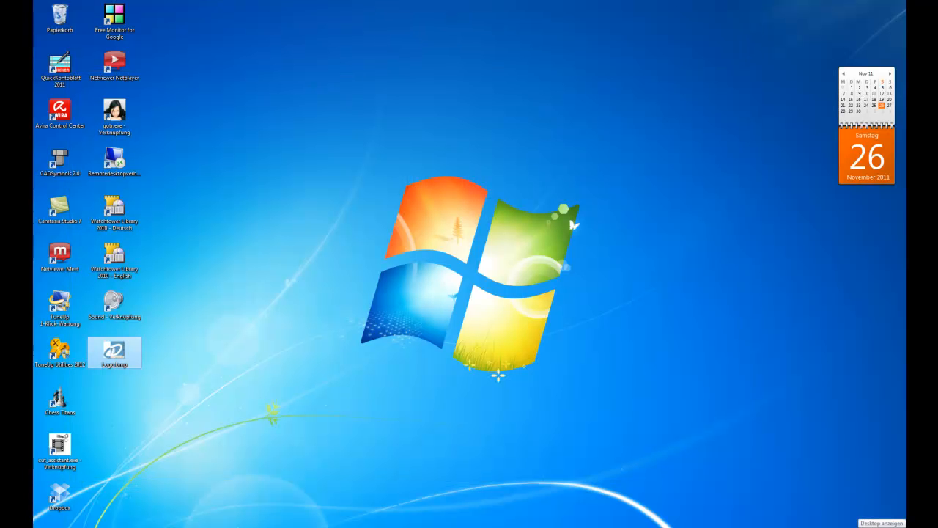
{"action": "mouse_move", "coordinate": [115, 365]}
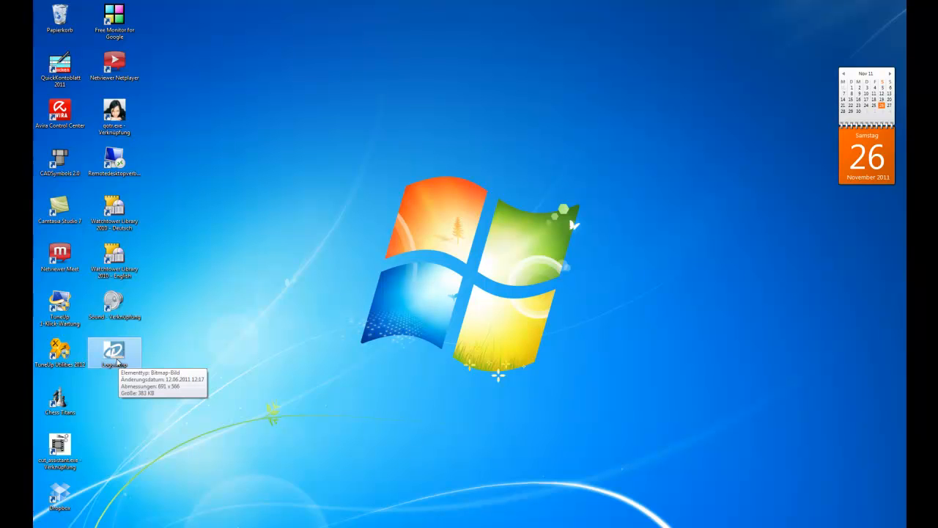
{"action": "mouse_move", "coordinate": [119, 372]}
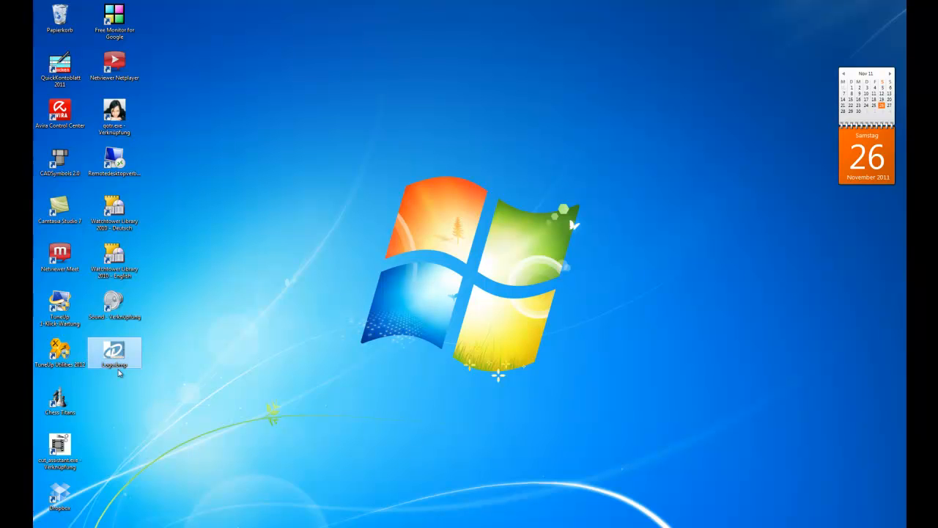
{"action": "mouse_move", "coordinate": [131, 371]}
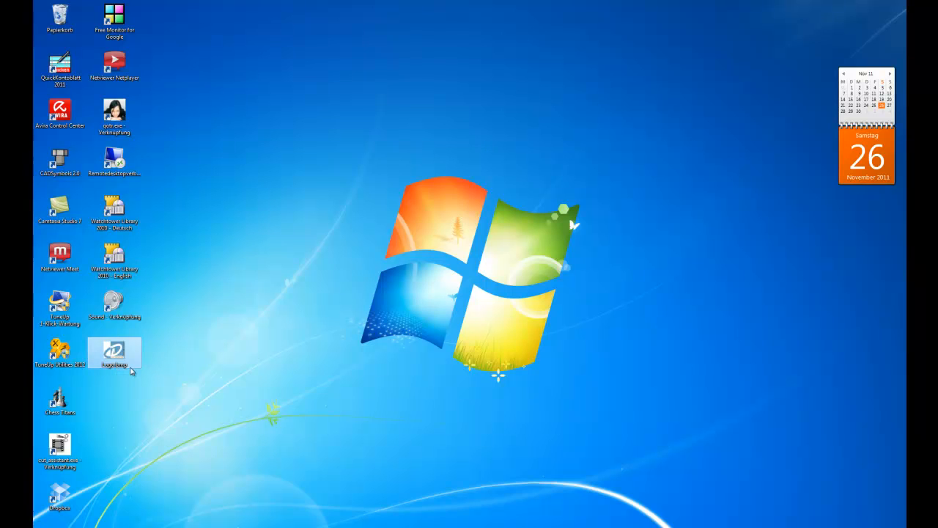
{"action": "mouse_move", "coordinate": [121, 370]}
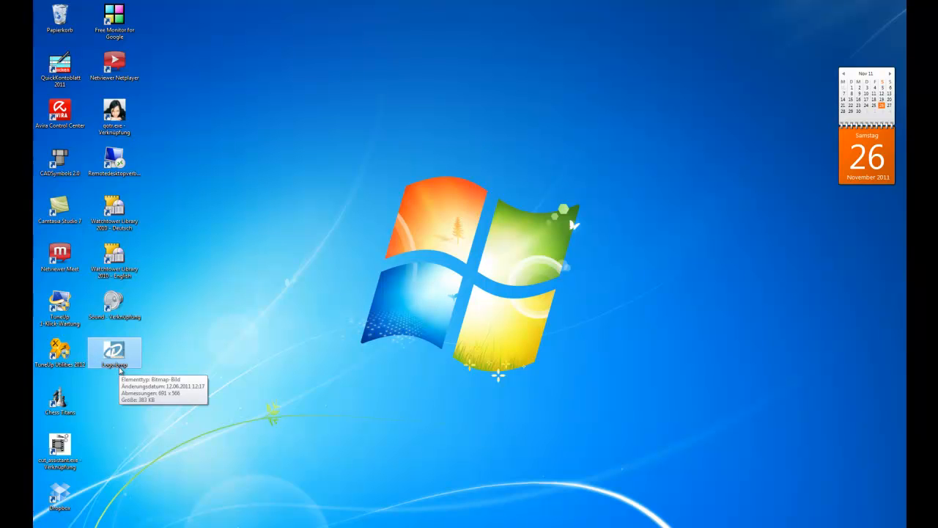
{"action": "mouse_move", "coordinate": [115, 372]}
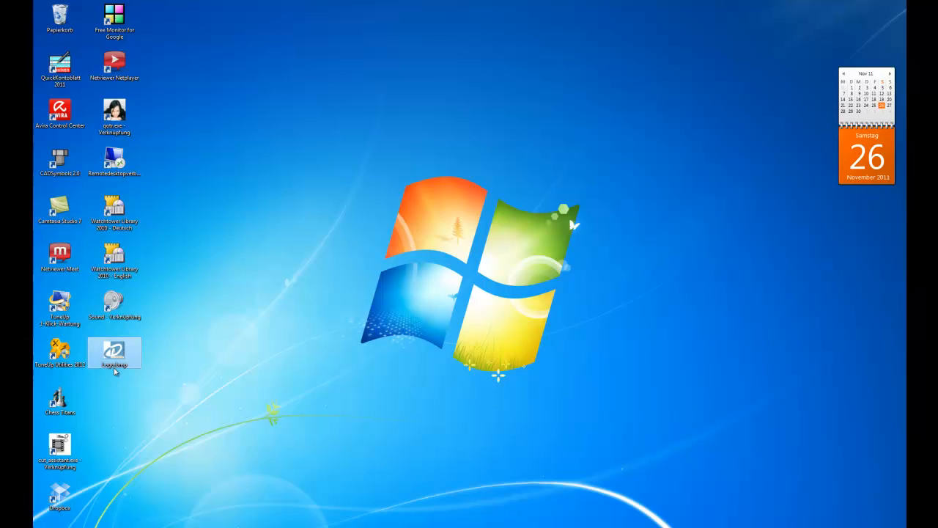
{"action": "mouse_move", "coordinate": [115, 365]}
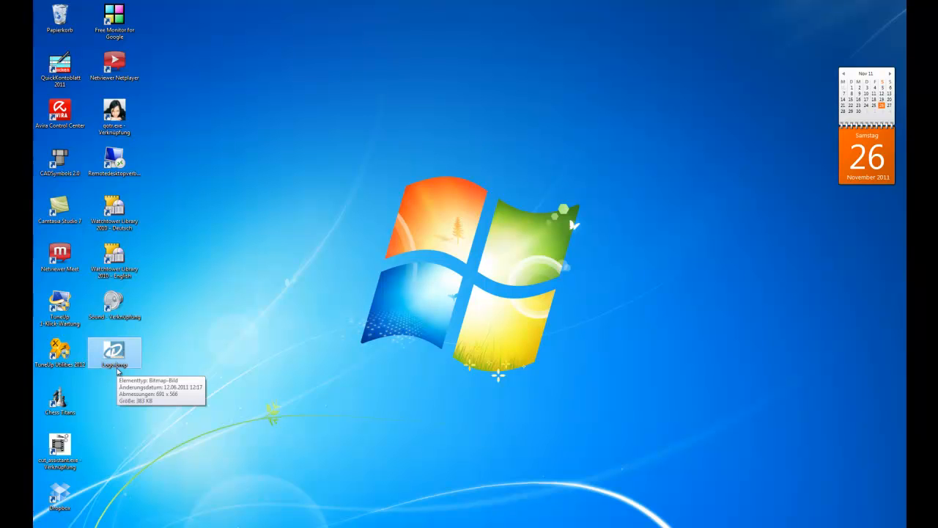
{"action": "mouse_move", "coordinate": [128, 371]}
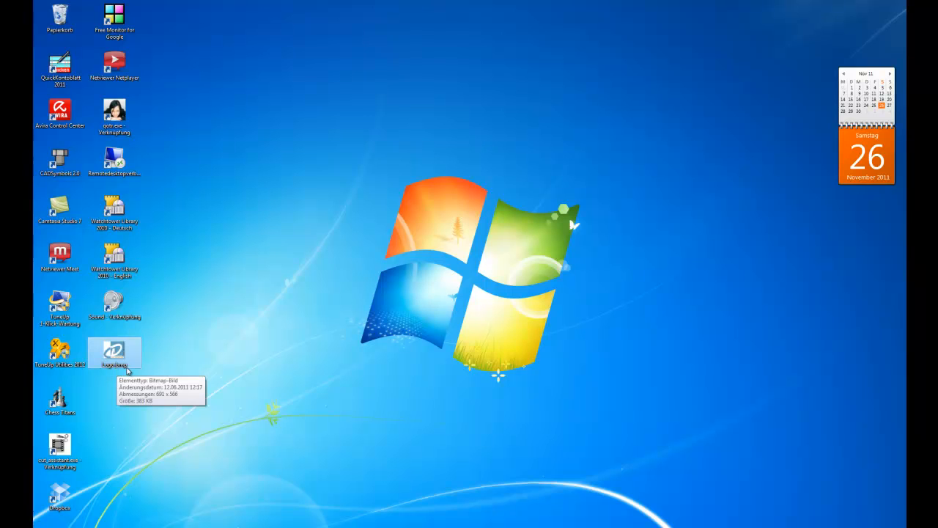
- Bring up the context menu of Logo.bmp on the desktop to edit it
{"action": "right_click", "coordinate": [115, 354]}
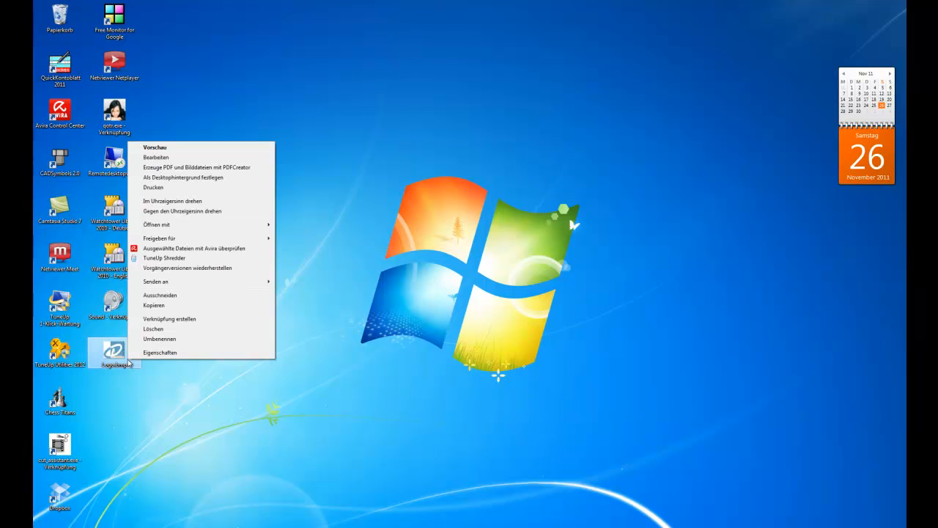
{"action": "mouse_move", "coordinate": [183, 235]}
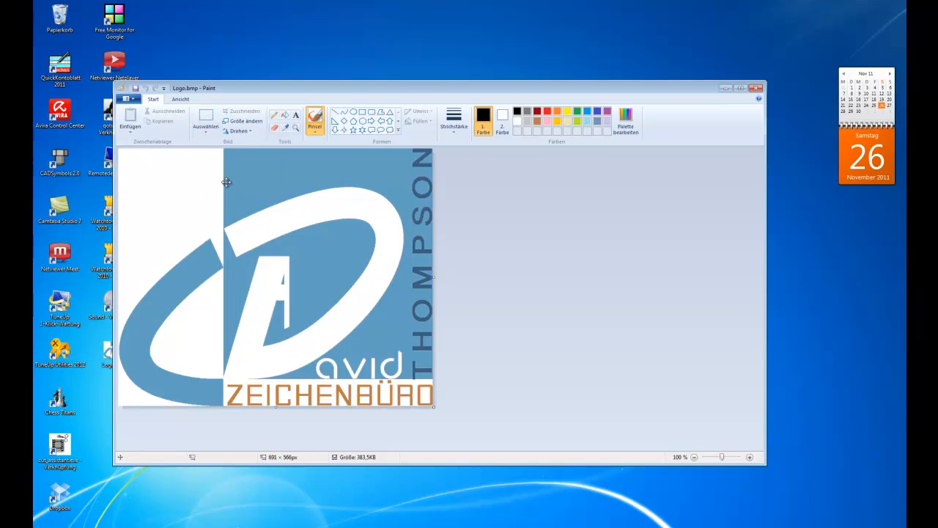
- Select the whole Logo.bmp image in Paint and copy it to the clipboard
{"action": "left_click", "coordinate": [205, 121]}
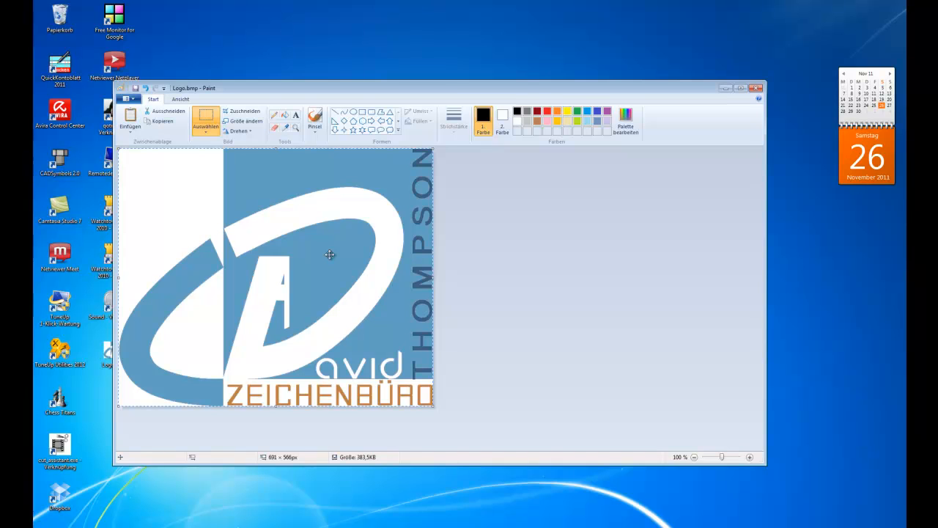
{"action": "right_click", "coordinate": [329, 254]}
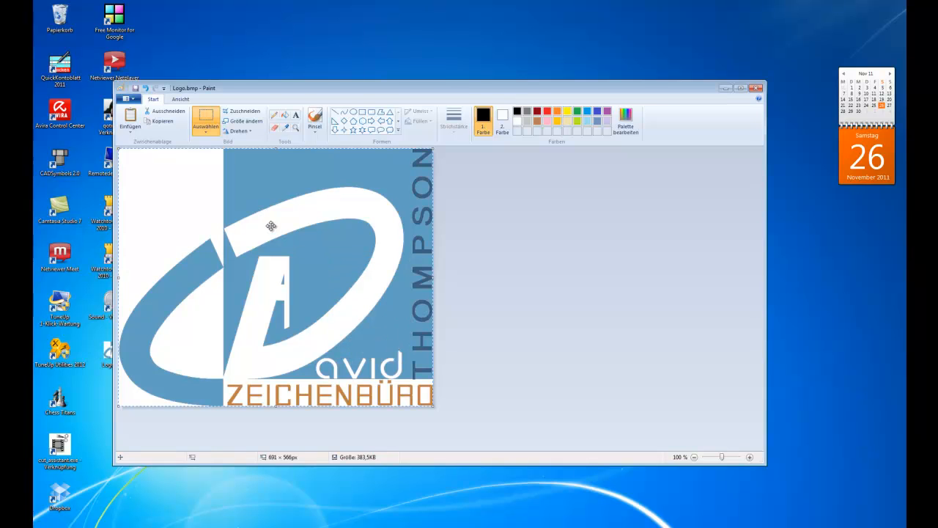
{"action": "left_click", "coordinate": [757, 87]}
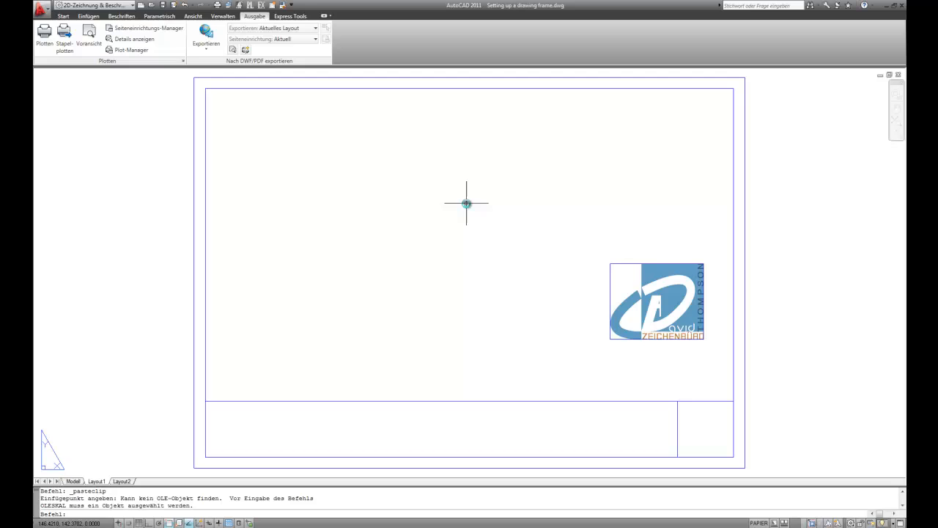
- Move the pasted logo so its top-right corner snaps to the title block's right-hand cell corner
{"action": "left_click", "coordinate": [63, 15]}
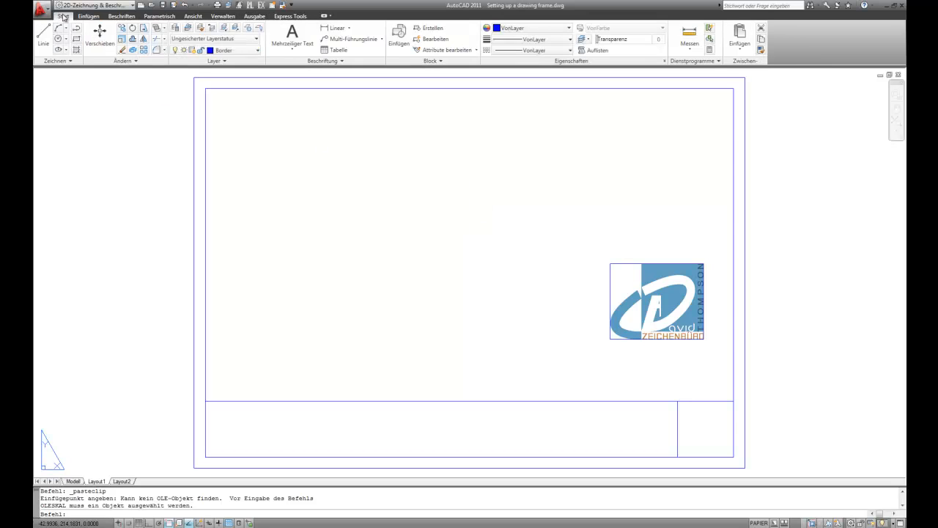
{"action": "mouse_move", "coordinate": [216, 109]}
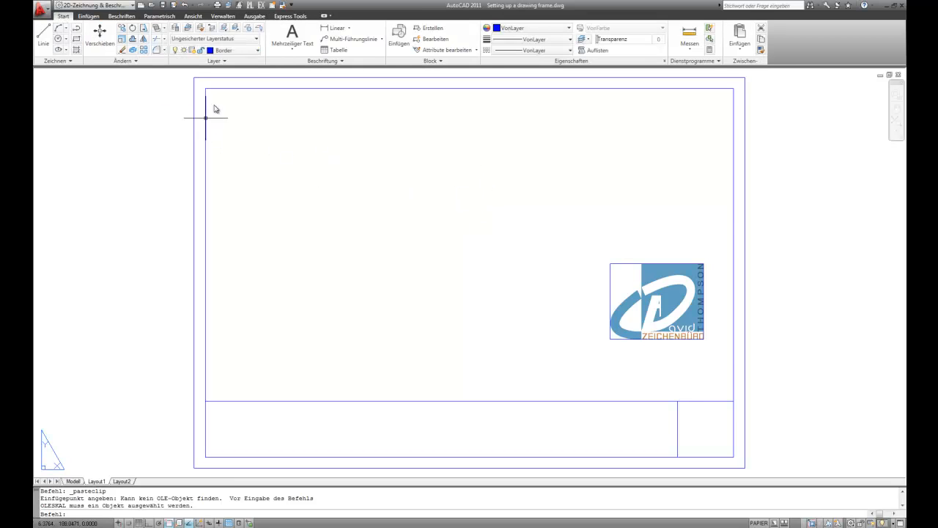
{"action": "mouse_move", "coordinate": [355, 125]}
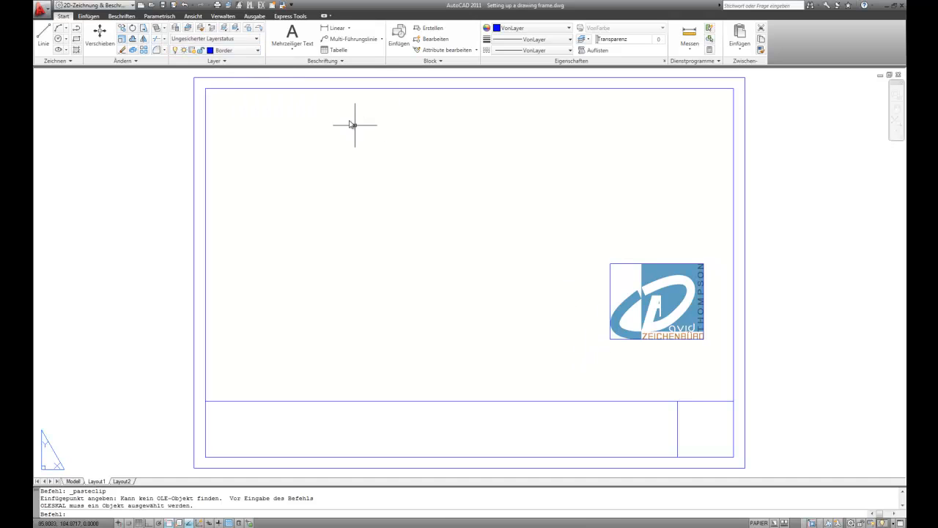
{"action": "left_click", "coordinate": [99, 36]}
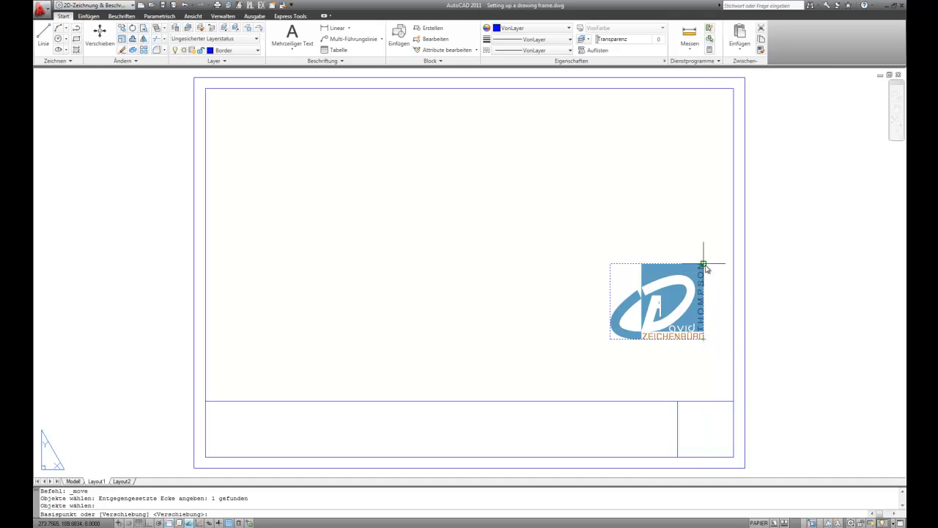
{"action": "mouse_move", "coordinate": [724, 395]}
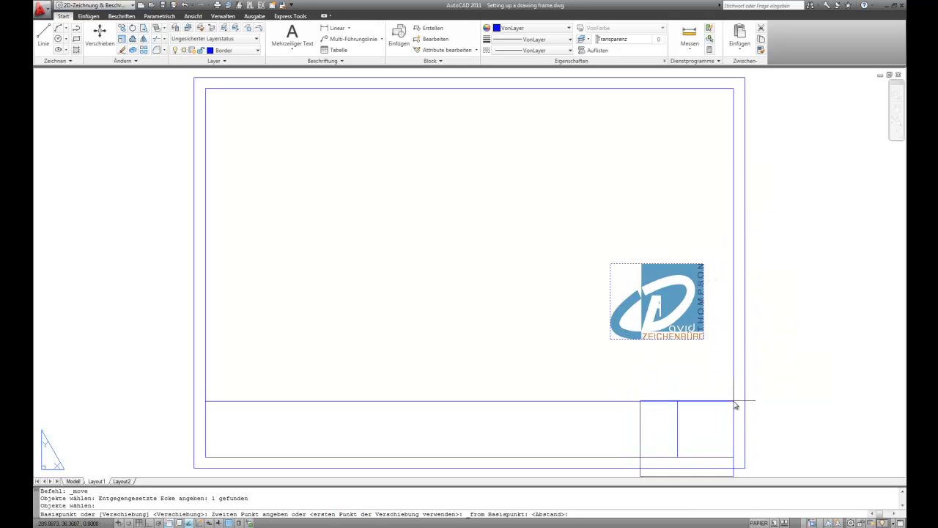
{"action": "type", "text": "0"}
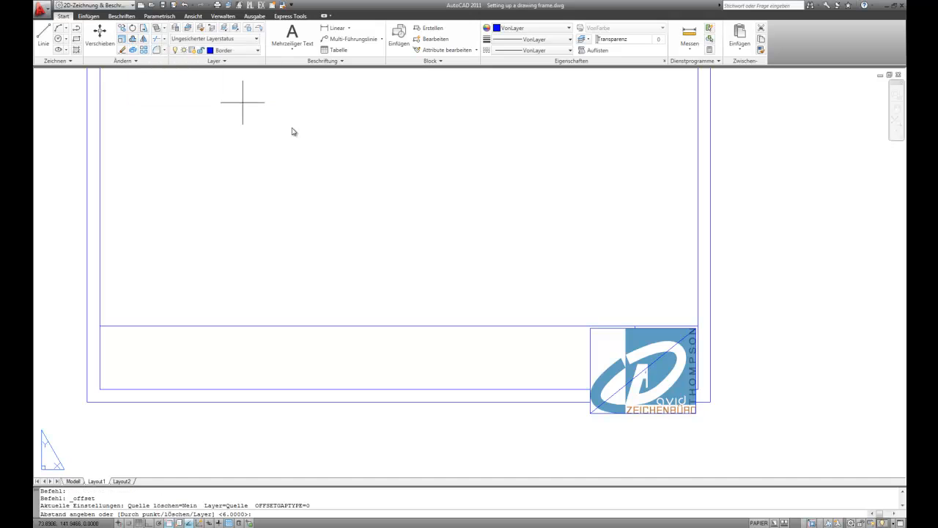
- Scale the logo from the cell's upper corner using the Bezug reference option to fit the cell
{"action": "type", "text": "1"}
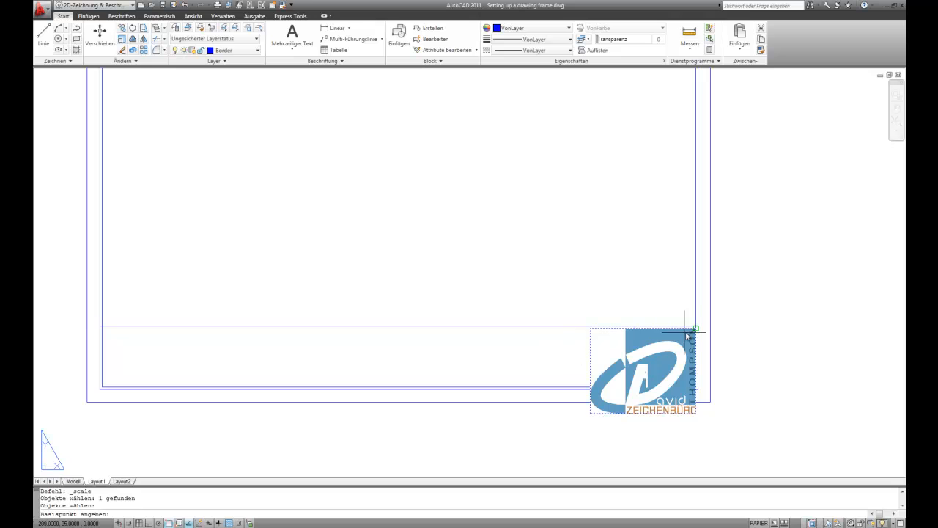
{"action": "left_click", "coordinate": [687, 331]}
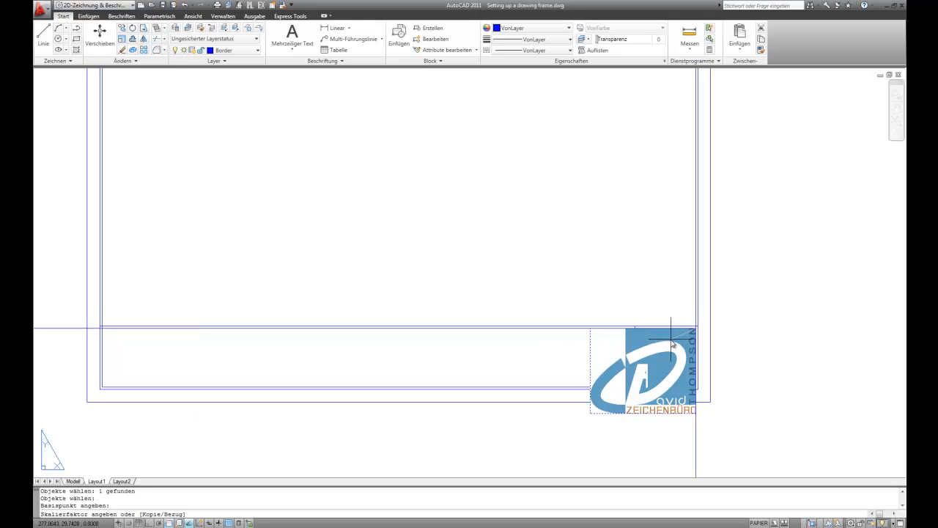
{"action": "type", "text": "b"}
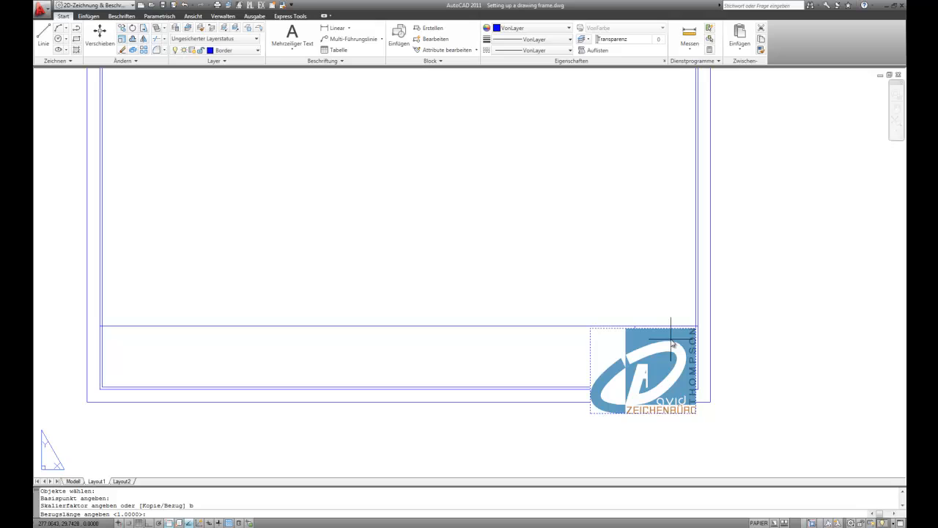
{"action": "mouse_move", "coordinate": [596, 414]}
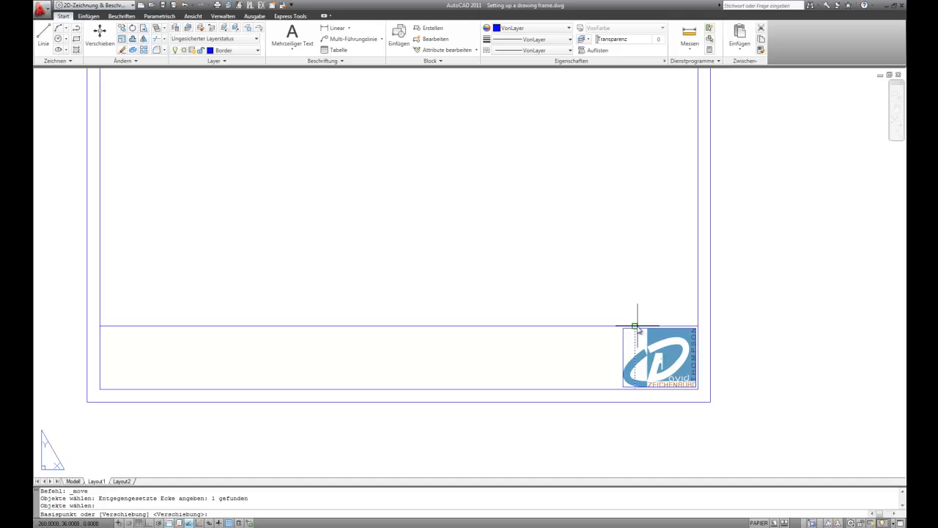
- Shift the logo inward by @-1,1 so it sits inside the bottom-right title block cell
{"action": "right_click", "coordinate": [635, 326]}
{"action": "type", "text": "@"}
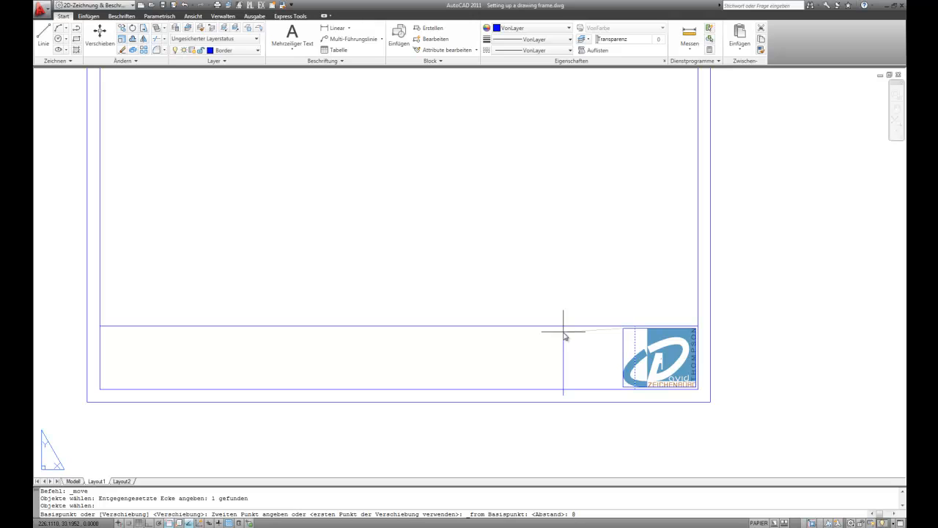
{"action": "type", "text": "-1,1"}
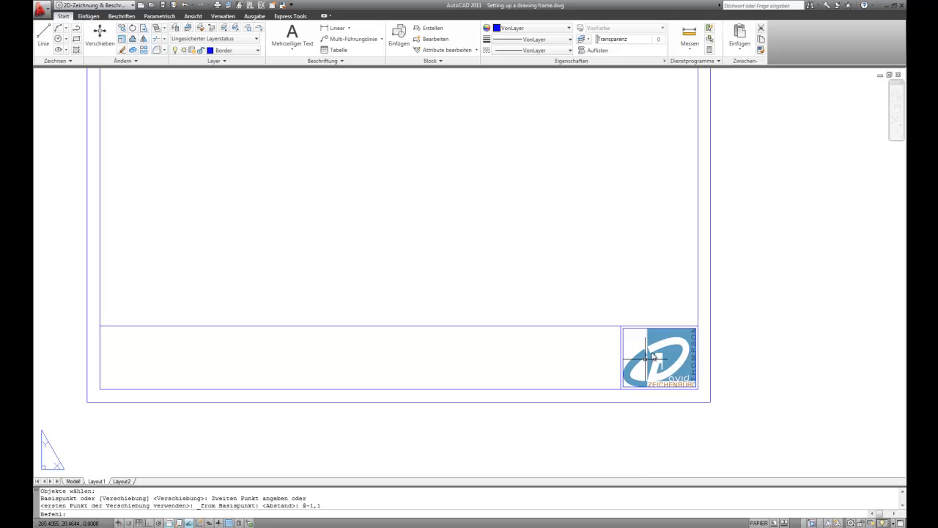
{"action": "mouse_move", "coordinate": [627, 473]}
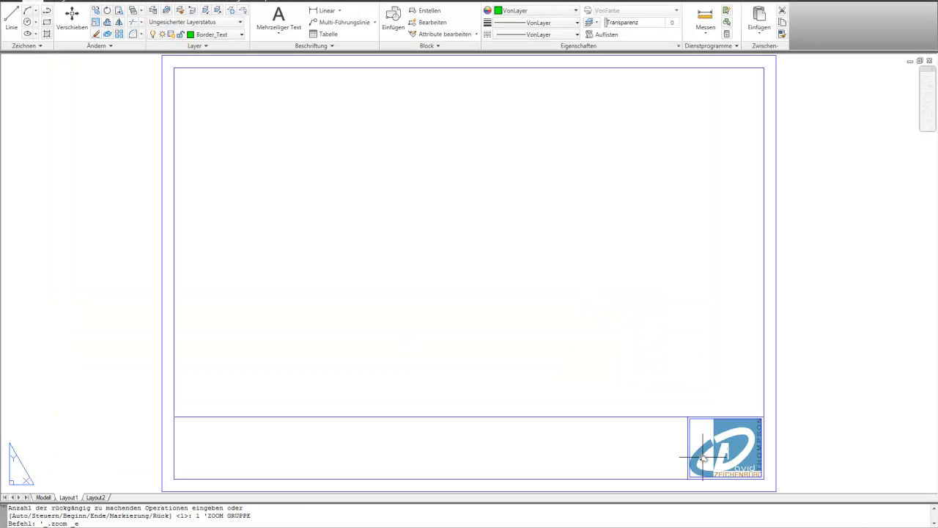
{"action": "mouse_move", "coordinate": [439, 266]}
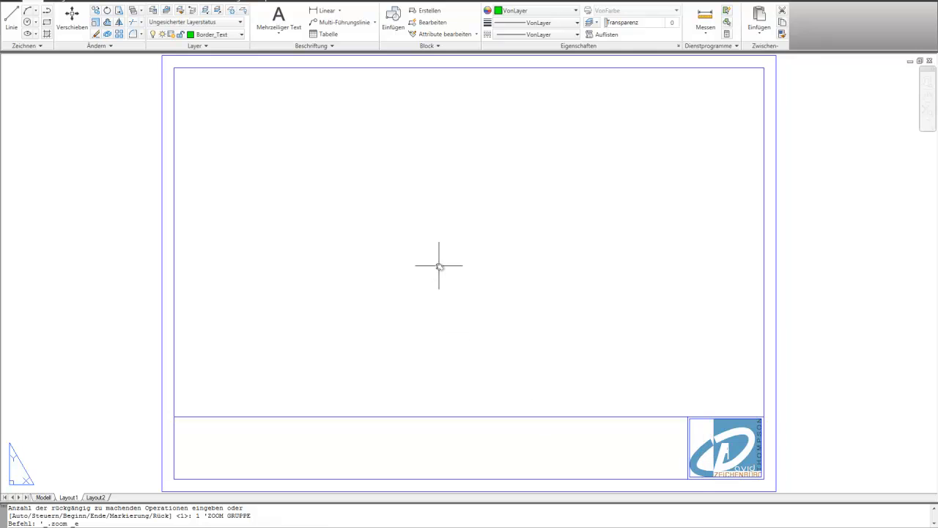
{"action": "mouse_move", "coordinate": [213, 34]}
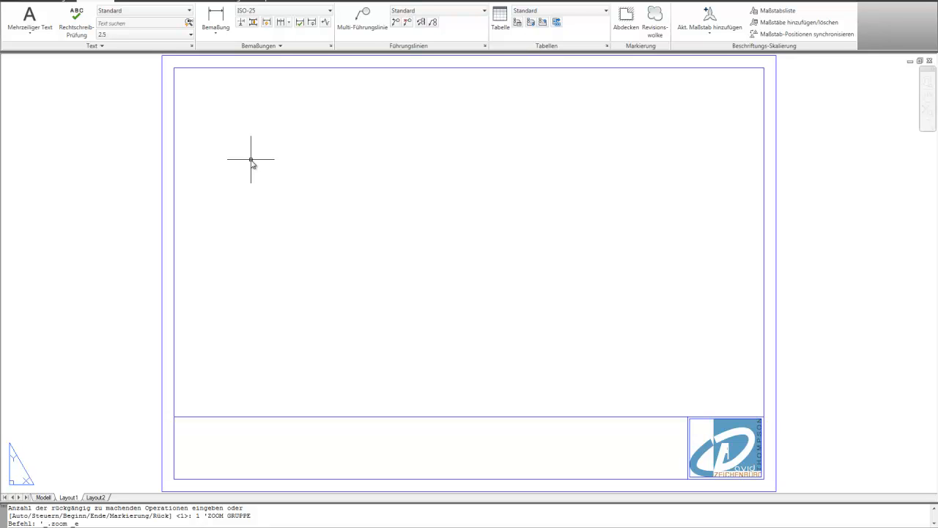
{"action": "mouse_move", "coordinate": [76, 63]}
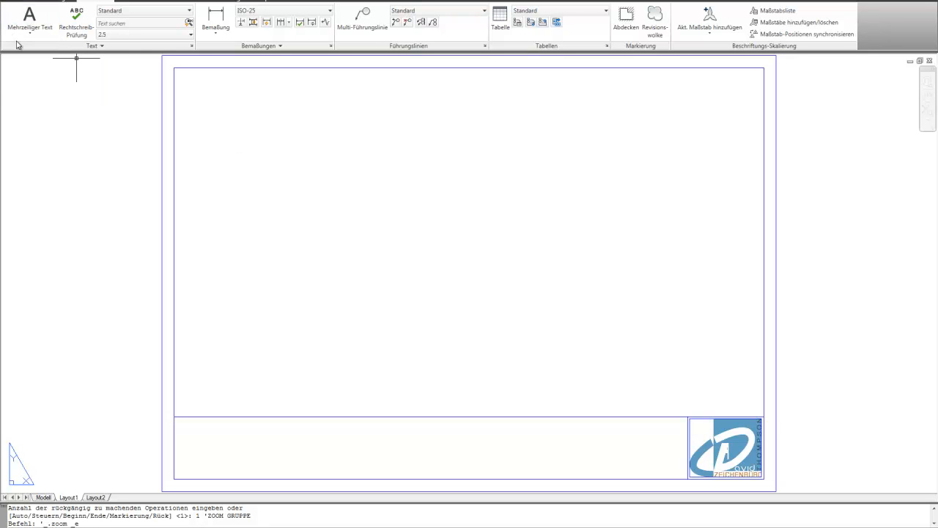
{"action": "mouse_move", "coordinate": [30, 18]}
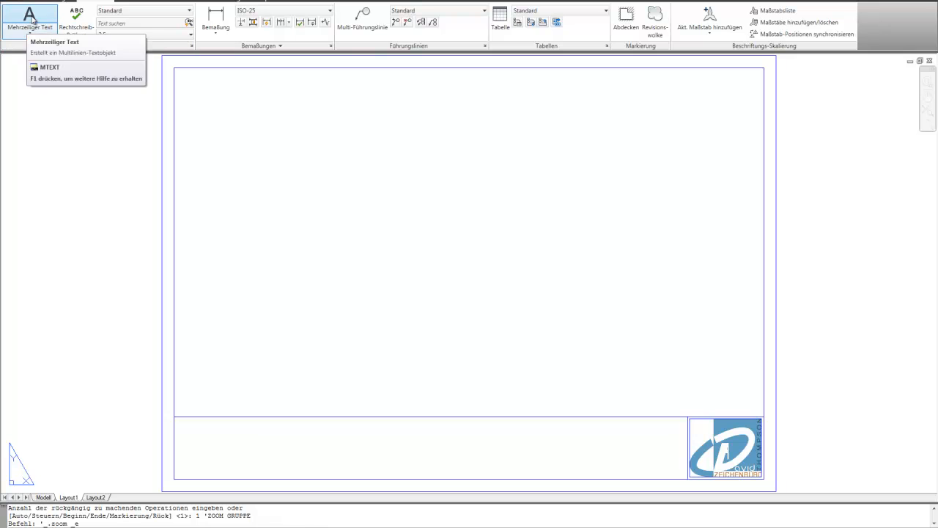
- Add a green MTEXT label 'Project:' offset @2,-2 from the title block's top-left corner
{"action": "left_click", "coordinate": [29, 27]}
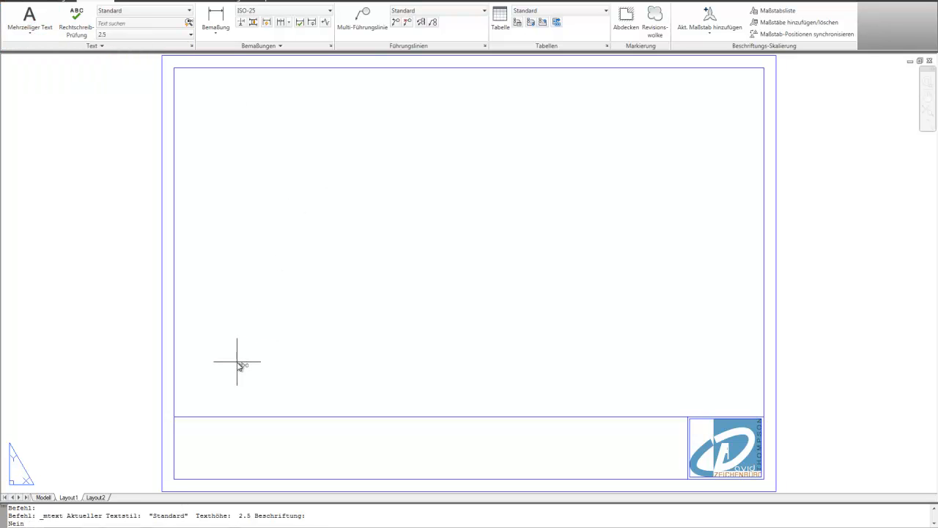
{"action": "right_click", "coordinate": [238, 365]}
{"action": "type", "text": "@2,-2"}
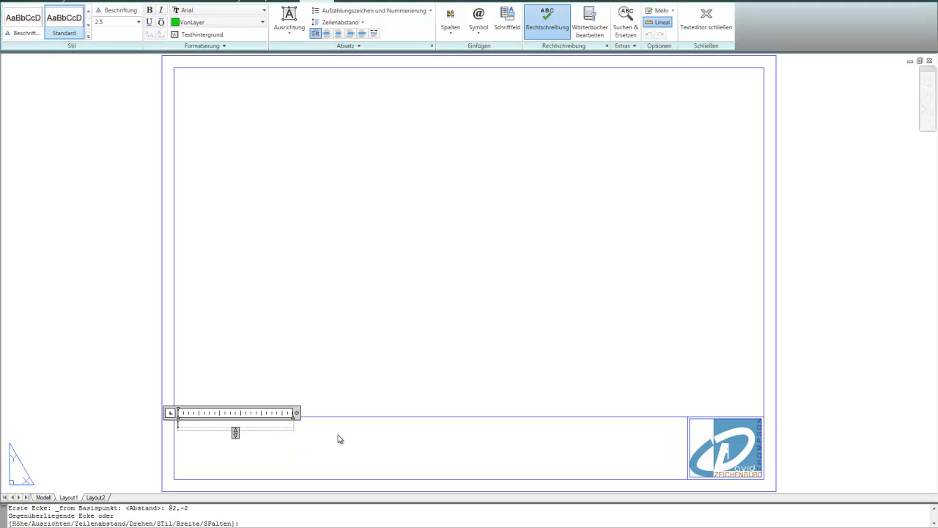
{"action": "type", "text": "Project:"}
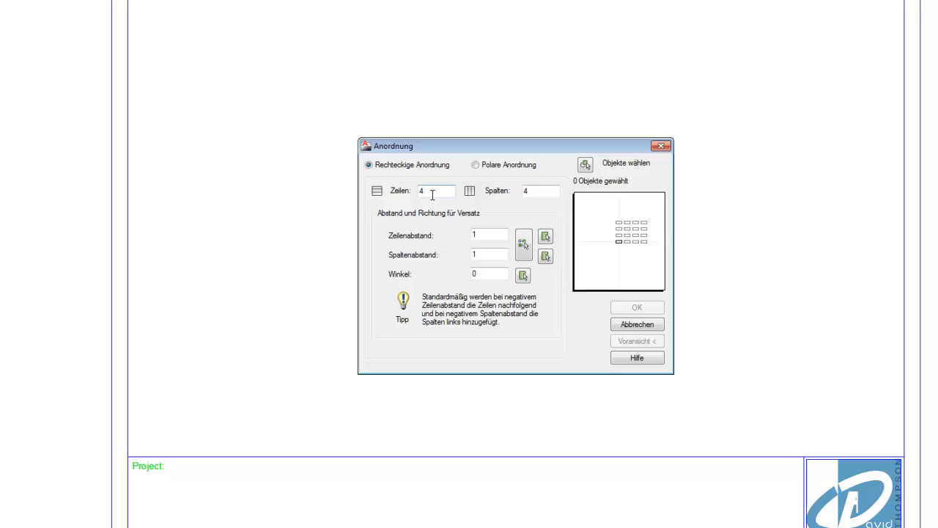
- Array the Project: label as 5 rows, 1 column with row offset -6
{"action": "left_click", "coordinate": [437, 191]}
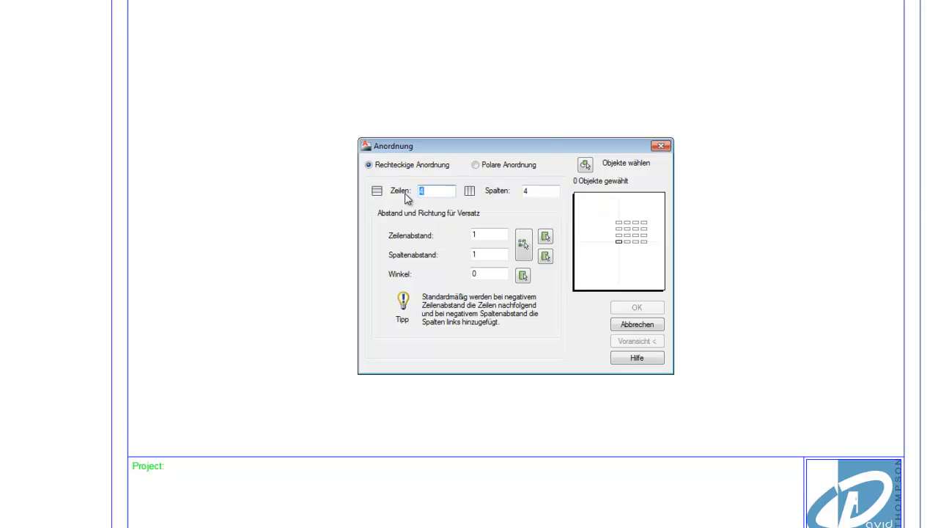
{"action": "type", "text": "5"}
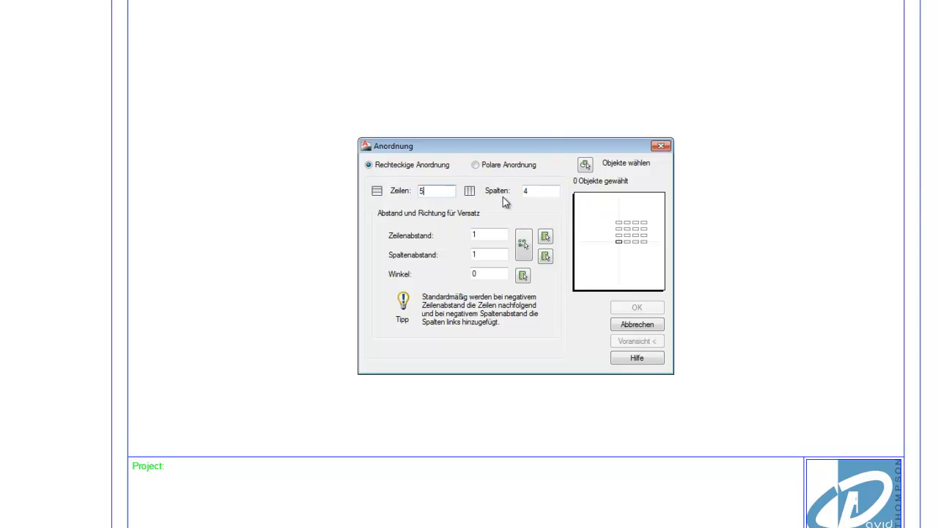
{"action": "left_click", "coordinate": [540, 191]}
{"action": "type", "text": "1"}
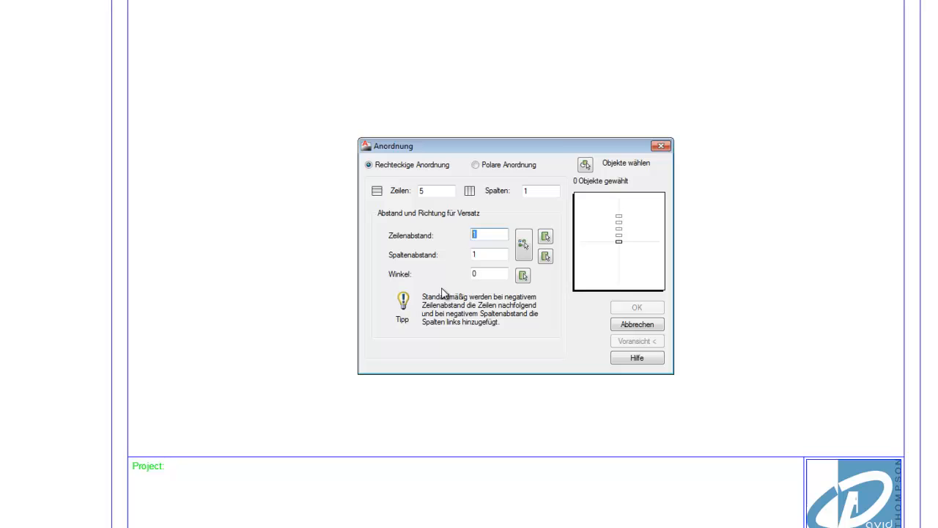
{"action": "type", "text": "6"}
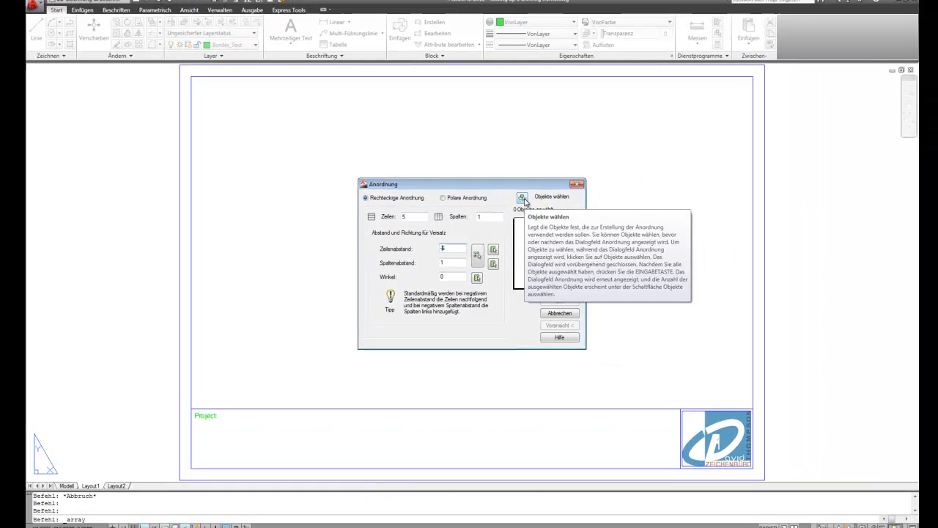
{"action": "left_click", "coordinate": [522, 198]}
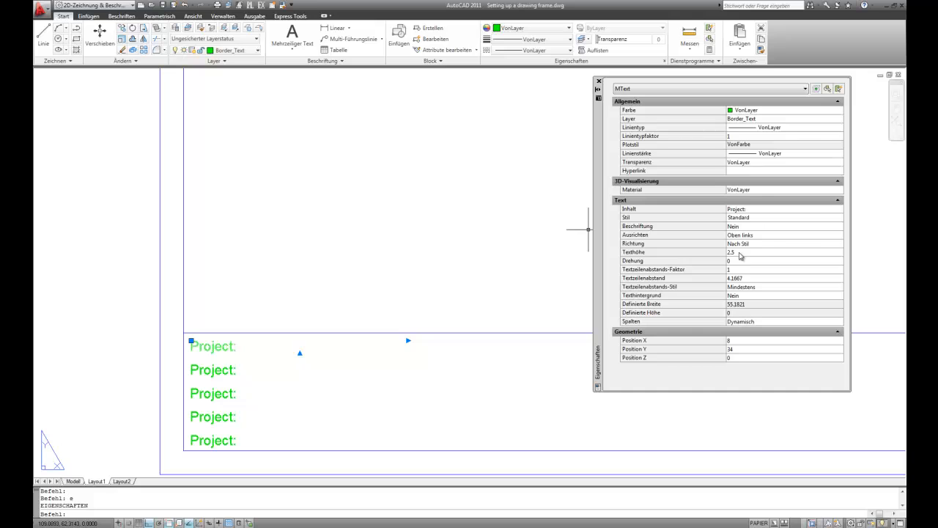
{"action": "mouse_move", "coordinate": [825, 214]}
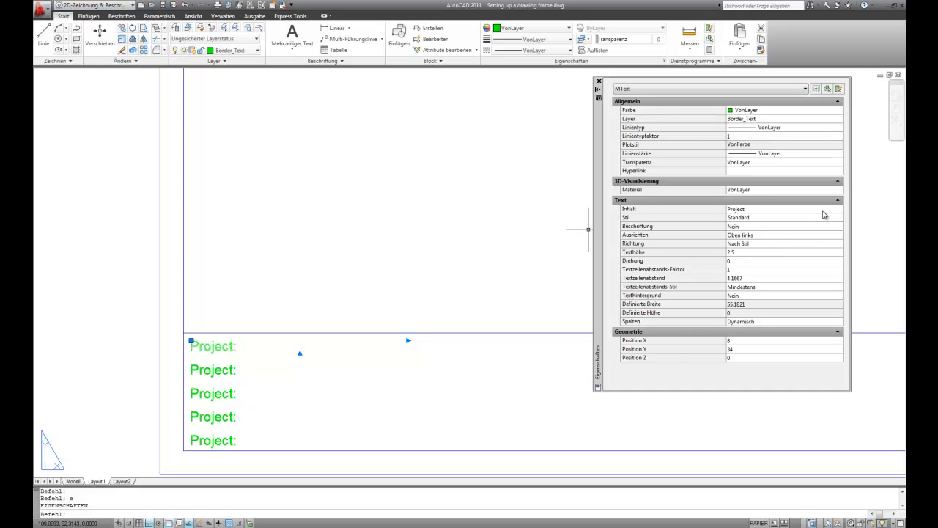
- Set the first Project: label's text height to 5 in the Properties palette
{"action": "left_click", "coordinate": [785, 251]}
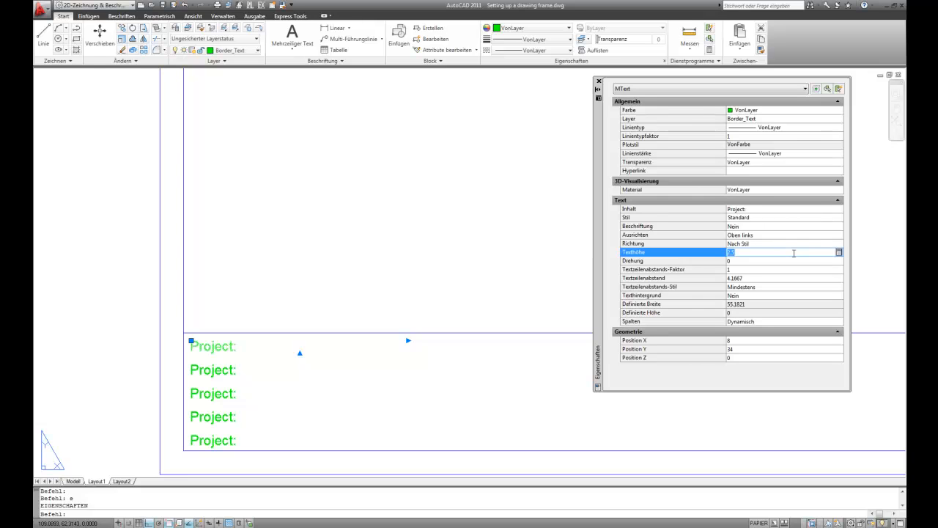
{"action": "type", "text": "5"}
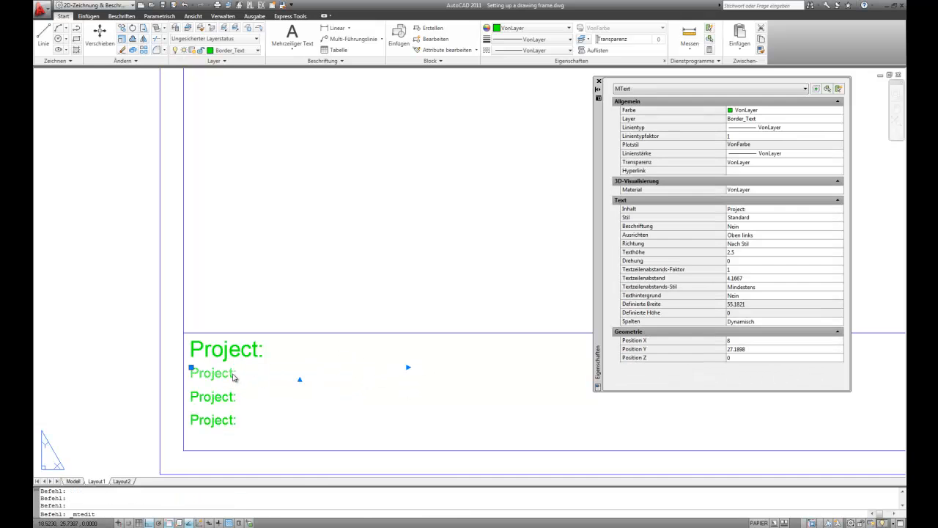
- Reword the second and third labels to 'Sheet title:' and 'File name:'
{"action": "double_click", "coordinate": [213, 372]}
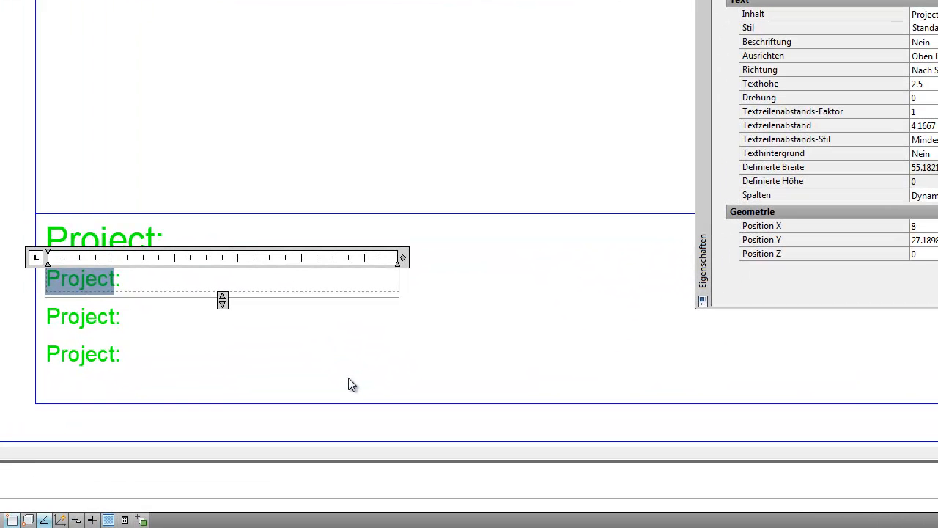
{"action": "type", "text": "S:"}
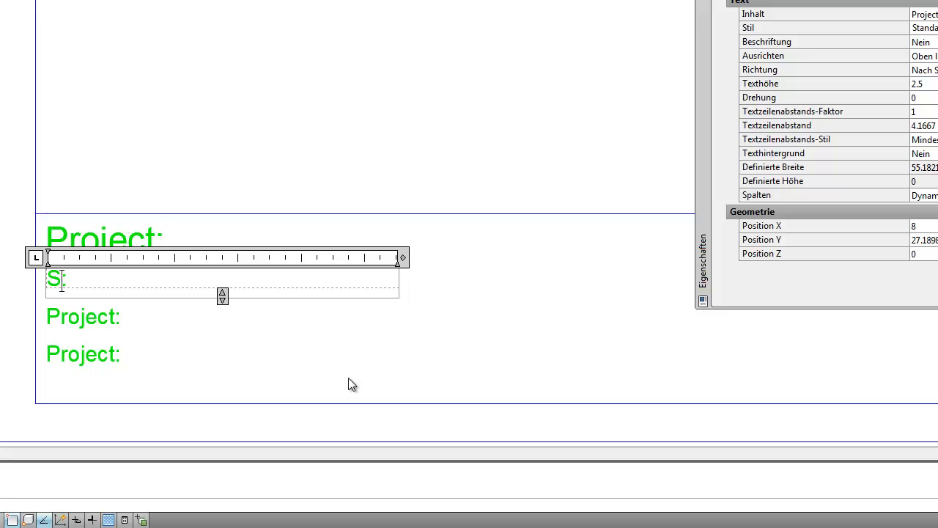
{"action": "type", "text": "heet"}
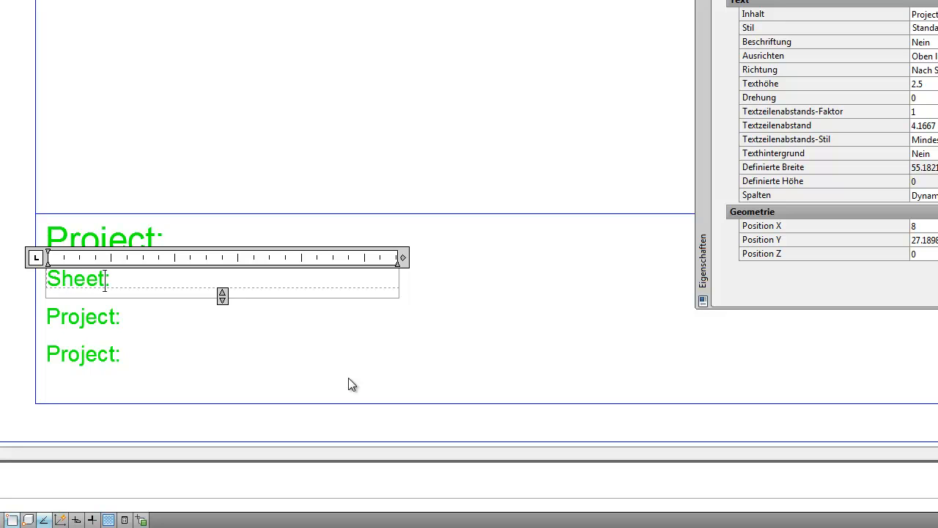
{"action": "type", "text": "tit"}
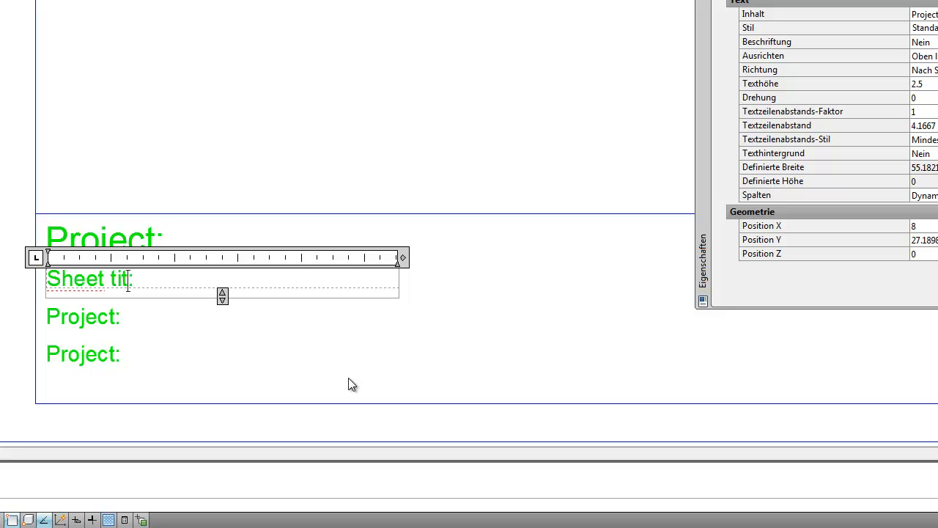
{"action": "type", "text": "le"}
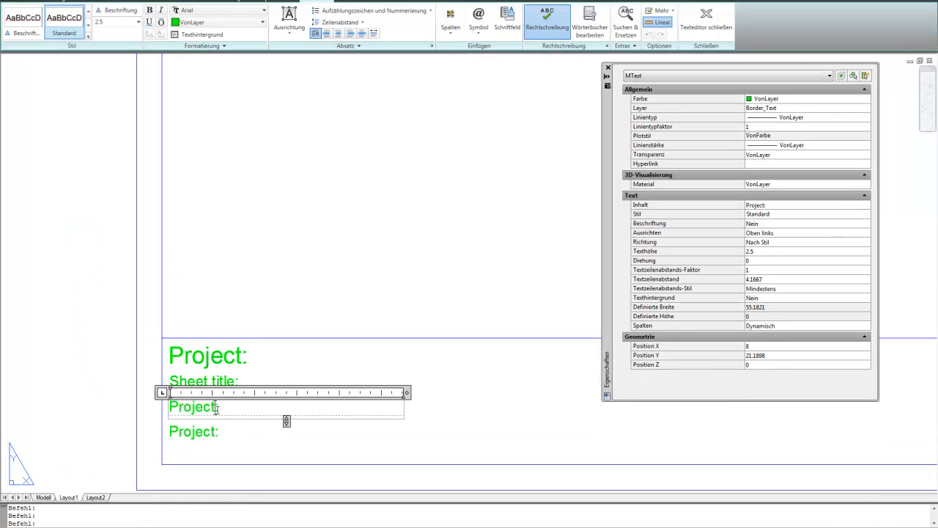
{"action": "double_click", "coordinate": [193, 406]}
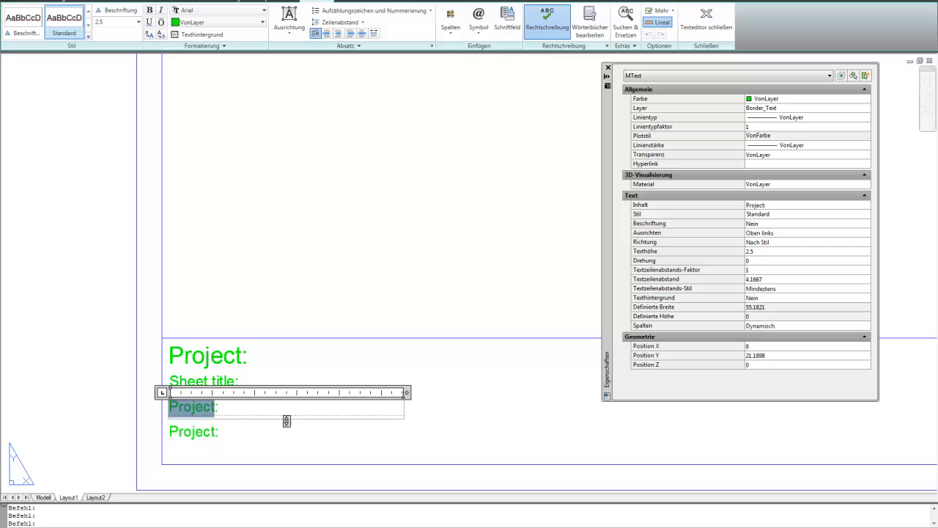
{"action": "type", "text": "File :"}
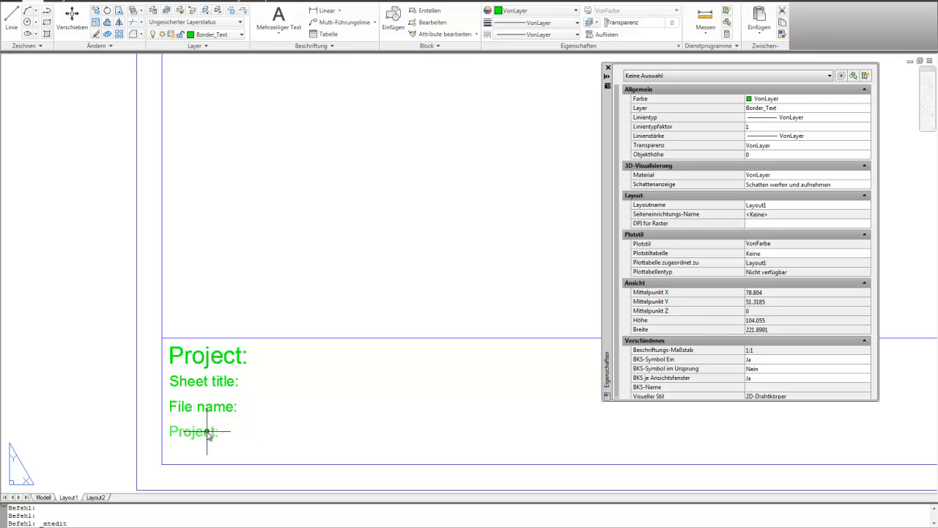
- Reword the last label to 'Date:' and finish editing
{"action": "double_click", "coordinate": [192, 431]}
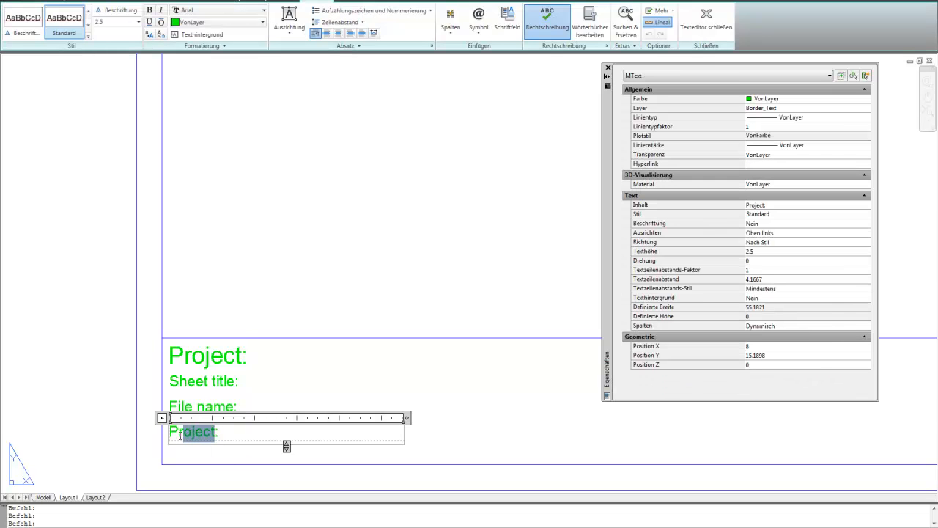
{"action": "double_click", "coordinate": [193, 432]}
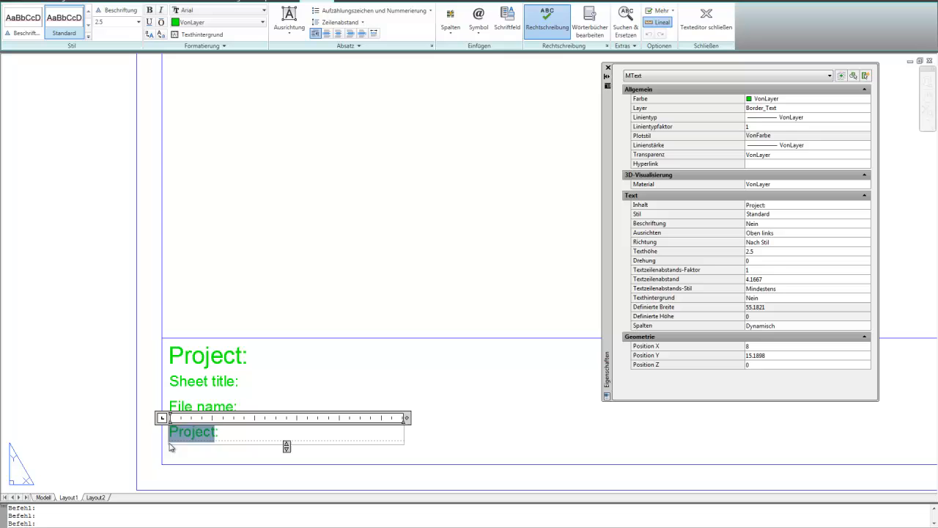
{"action": "type", "text": "Date:"}
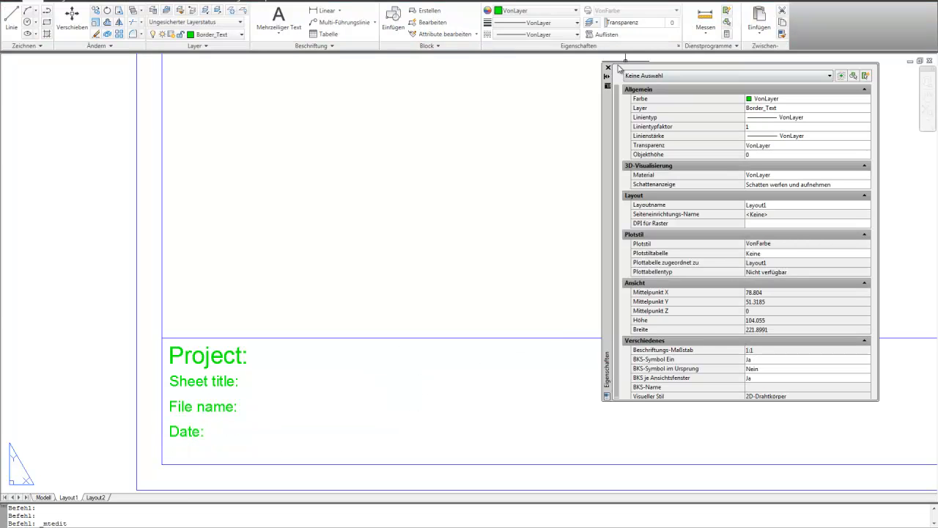
{"action": "left_click", "coordinate": [608, 67]}
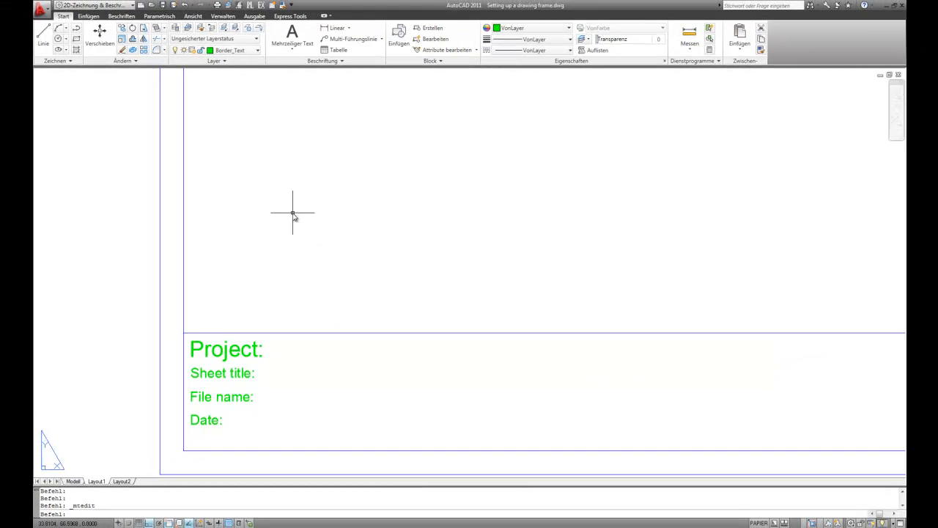
{"action": "mouse_move", "coordinate": [286, 161]}
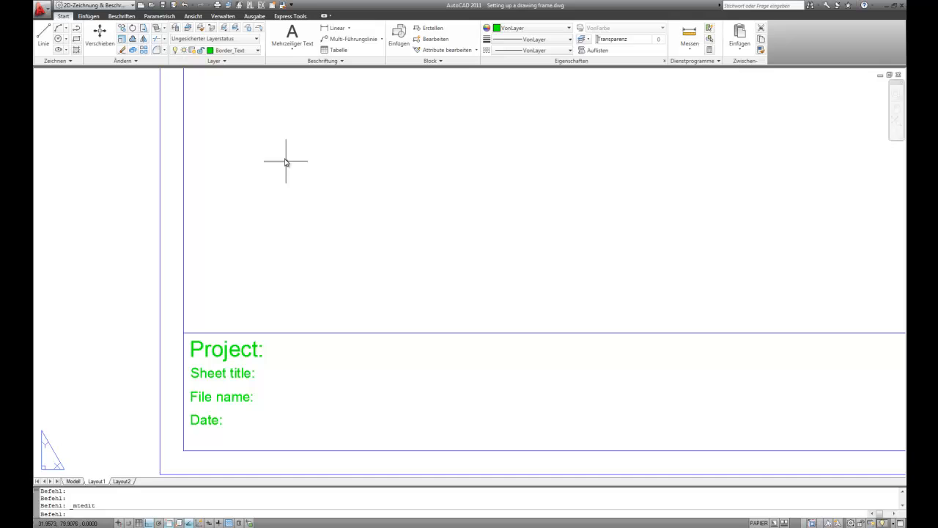
{"action": "mouse_move", "coordinate": [229, 116]}
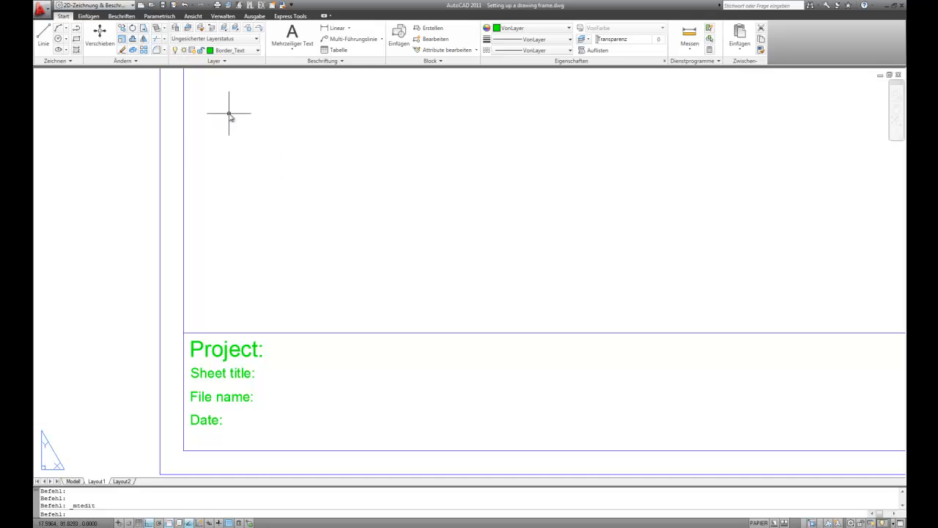
- Make Border_Text_Attribute the current layer and start Define Attributes from the Insert tab
{"action": "left_click", "coordinate": [88, 16]}
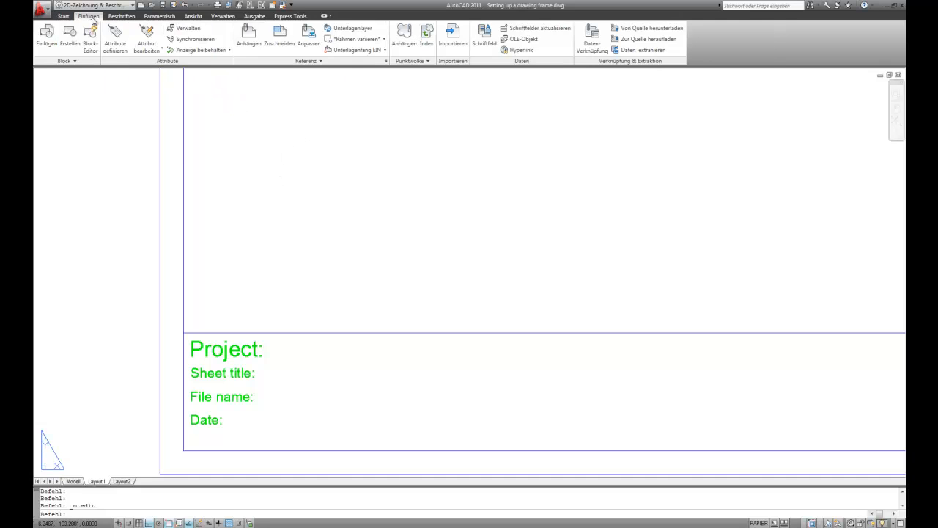
{"action": "mouse_move", "coordinate": [263, 180]}
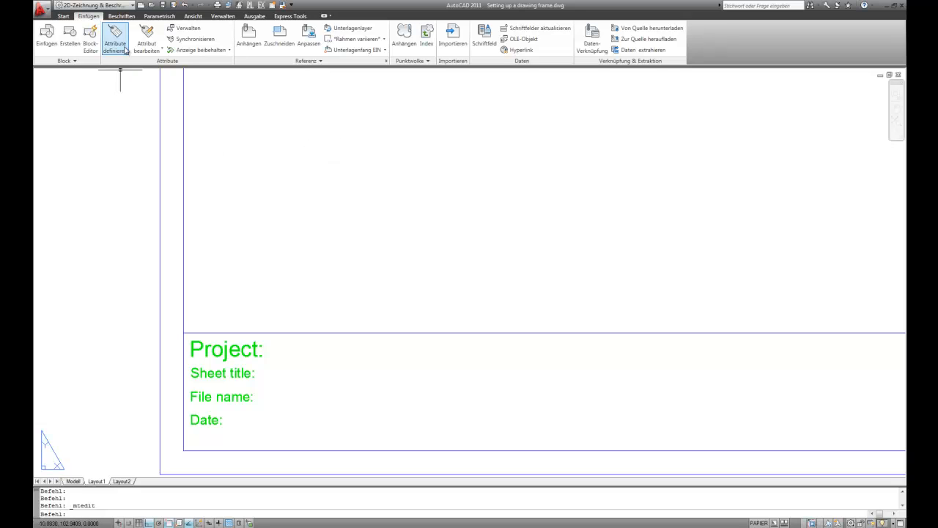
{"action": "mouse_move", "coordinate": [115, 36]}
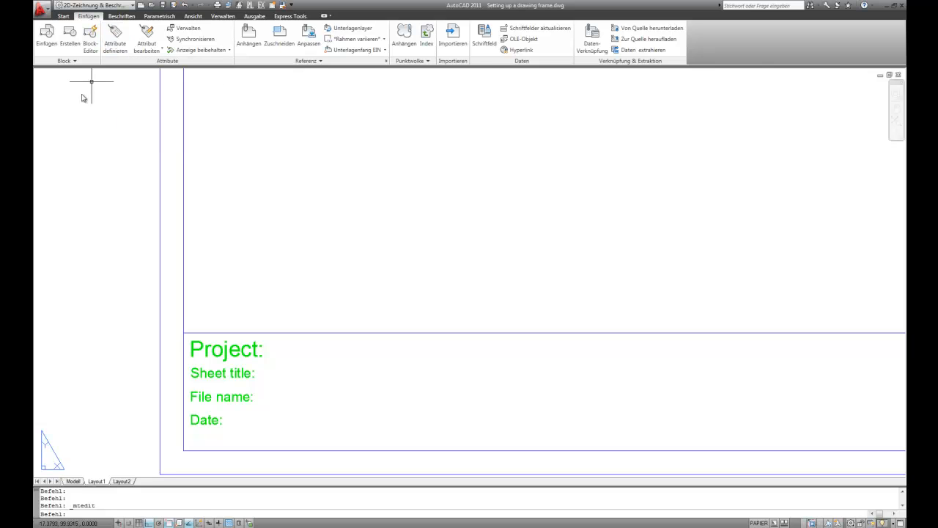
{"action": "left_click", "coordinate": [63, 16]}
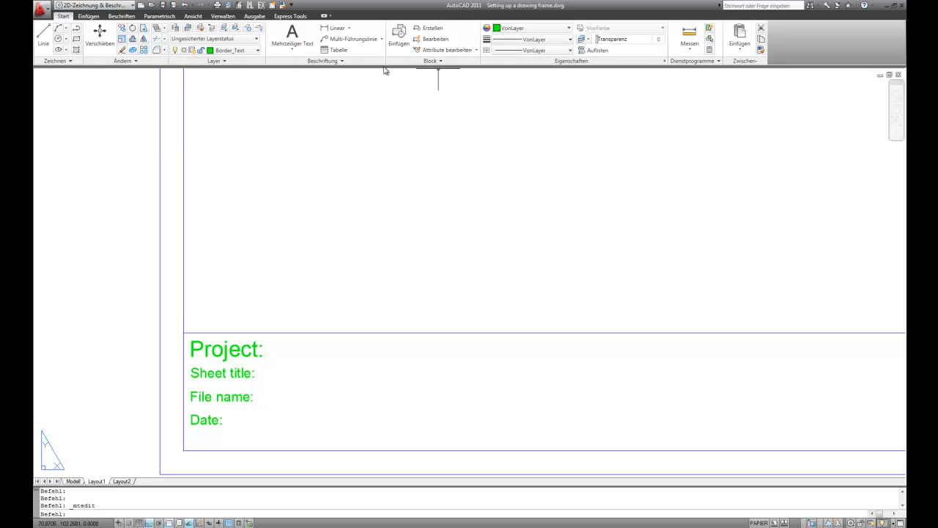
{"action": "left_click", "coordinate": [257, 50]}
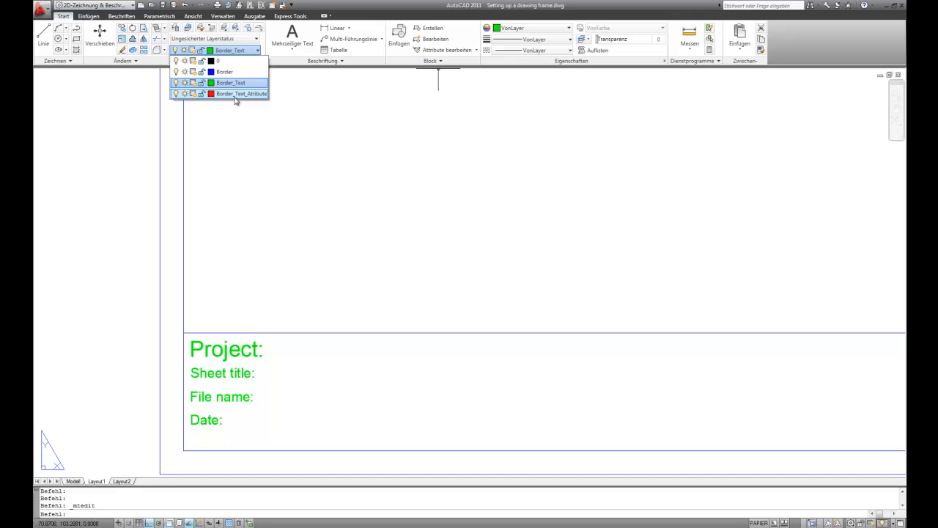
{"action": "left_click", "coordinate": [88, 15]}
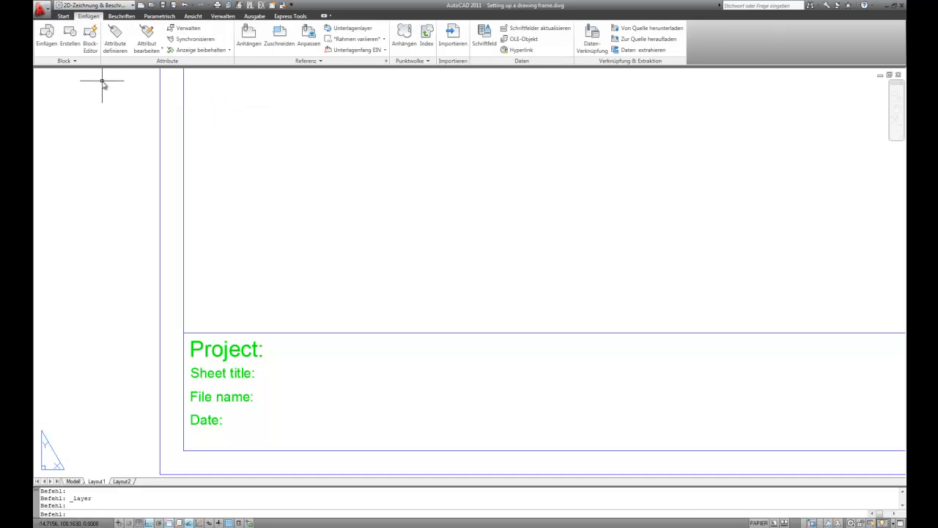
{"action": "mouse_move", "coordinate": [115, 37]}
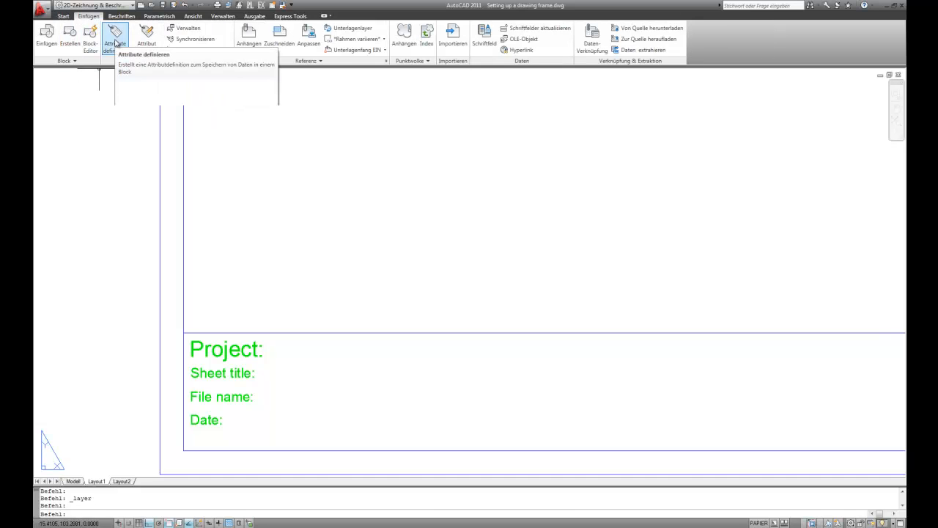
{"action": "left_click", "coordinate": [115, 35]}
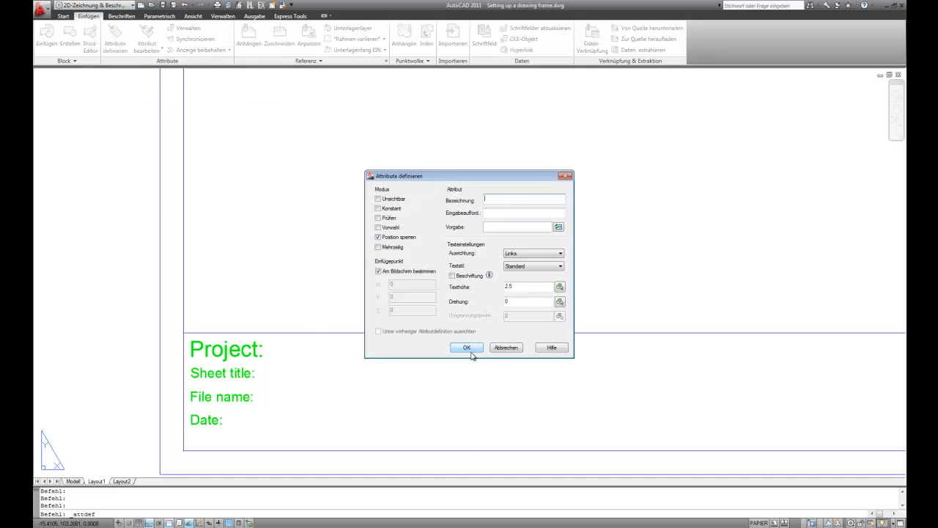
- Define a Project attribute (tag Project, prompt Project:, default Project, height 4) and place it beside the label
{"action": "type", "text": "Project:"}
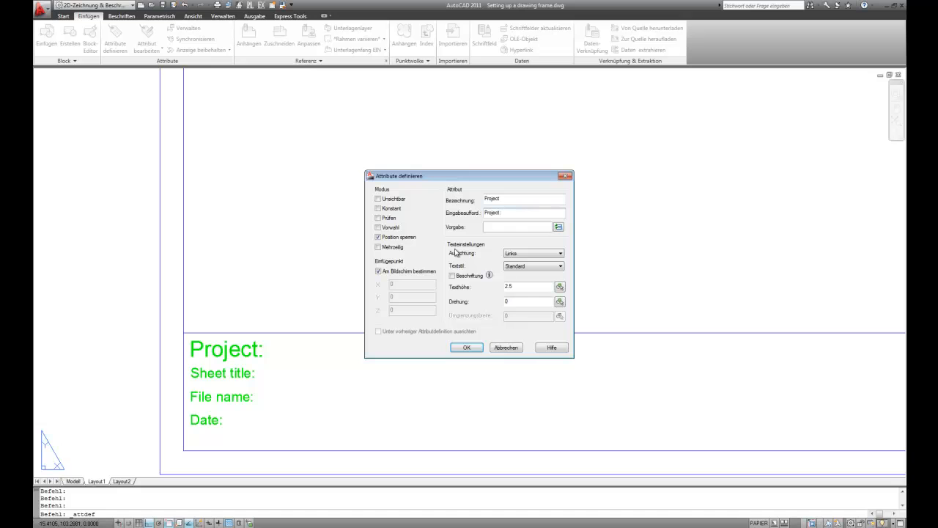
{"action": "mouse_move", "coordinate": [614, 269]}
{"action": "type", "text": "Project"}
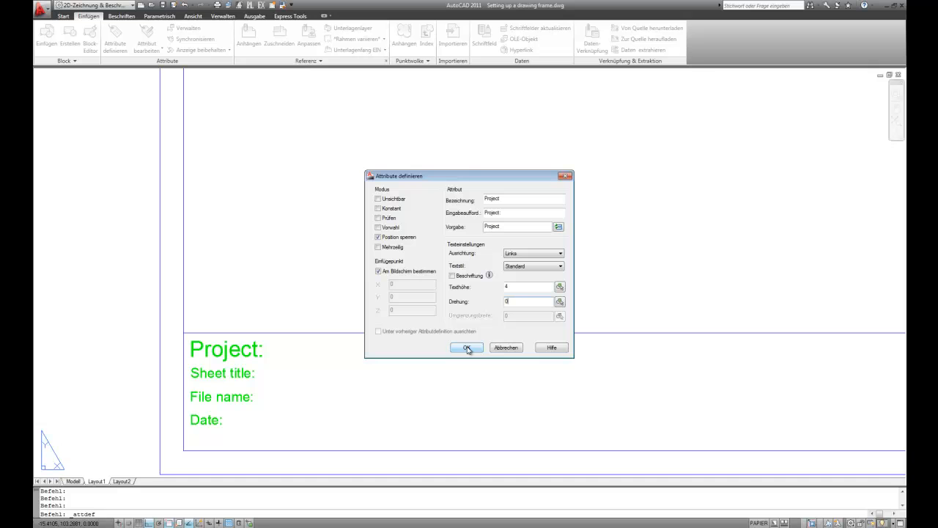
{"action": "left_click", "coordinate": [467, 347]}
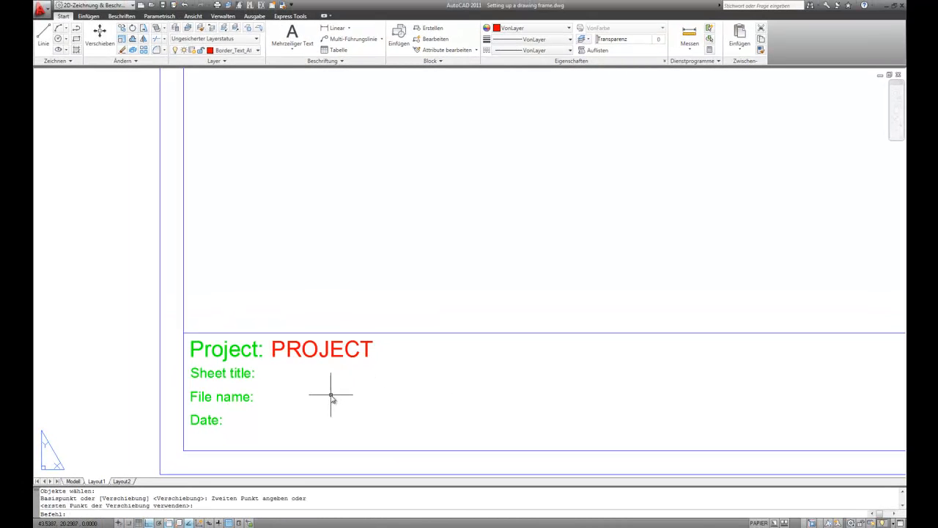
{"action": "mouse_move", "coordinate": [392, 330]}
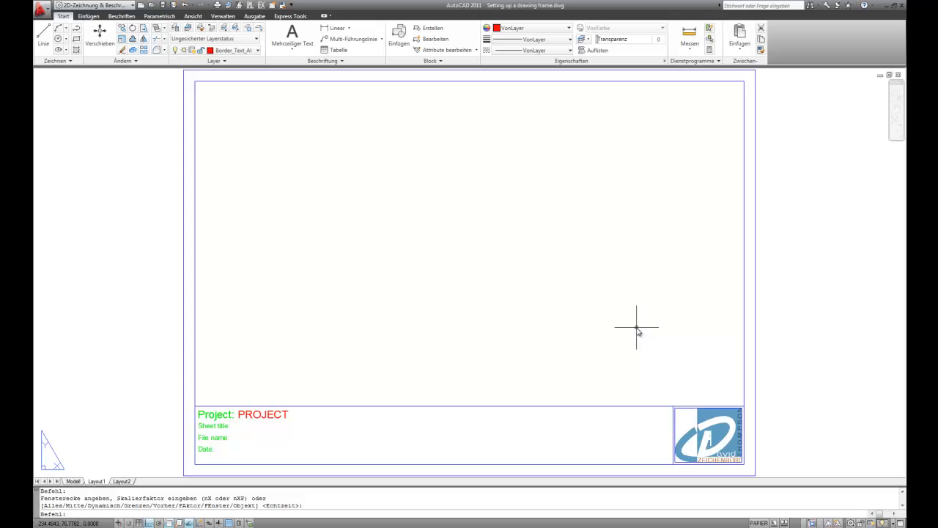
{"action": "mouse_move", "coordinate": [504, 378]}
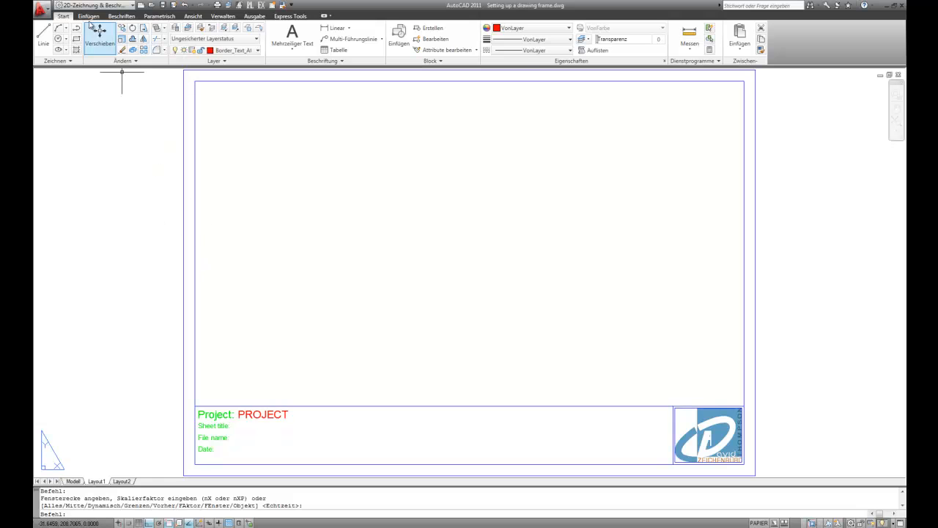
- Make layer 0 current before defining the border block
{"action": "left_click", "coordinate": [88, 16]}
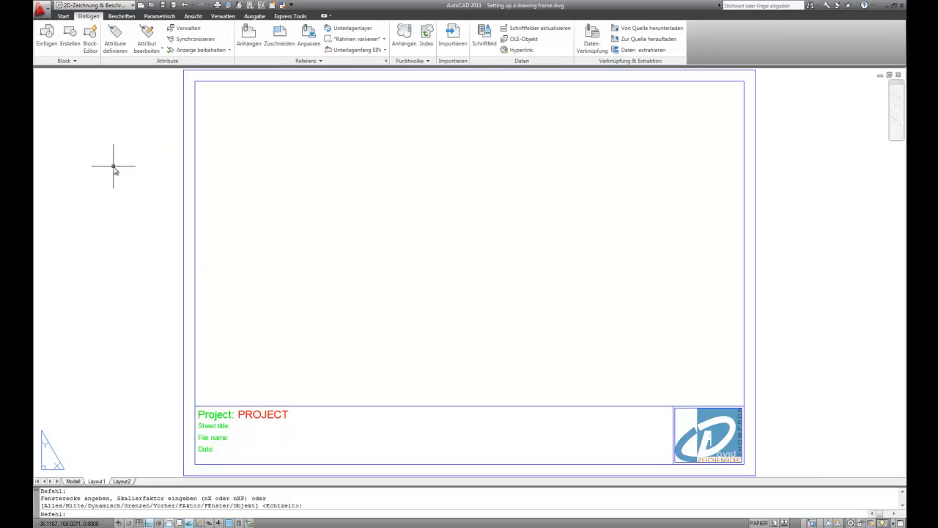
{"action": "mouse_move", "coordinate": [315, 440]}
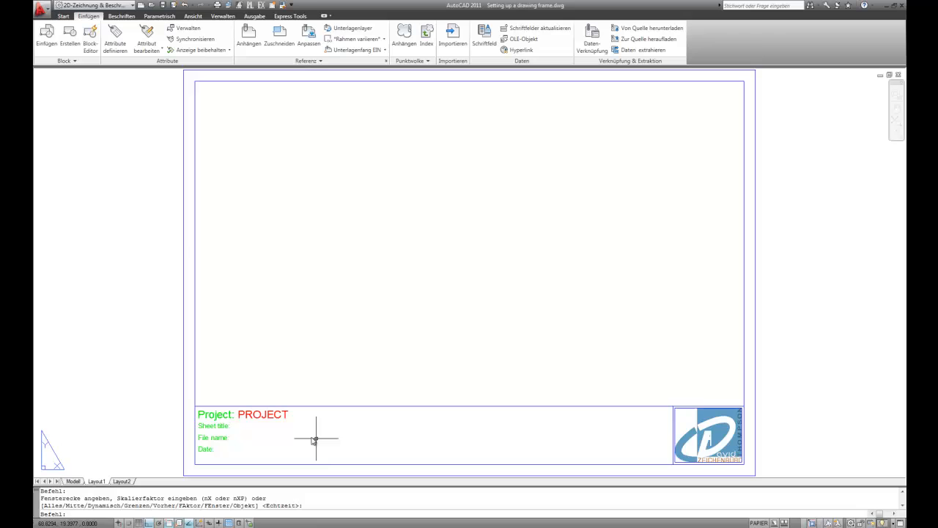
{"action": "mouse_move", "coordinate": [68, 79]}
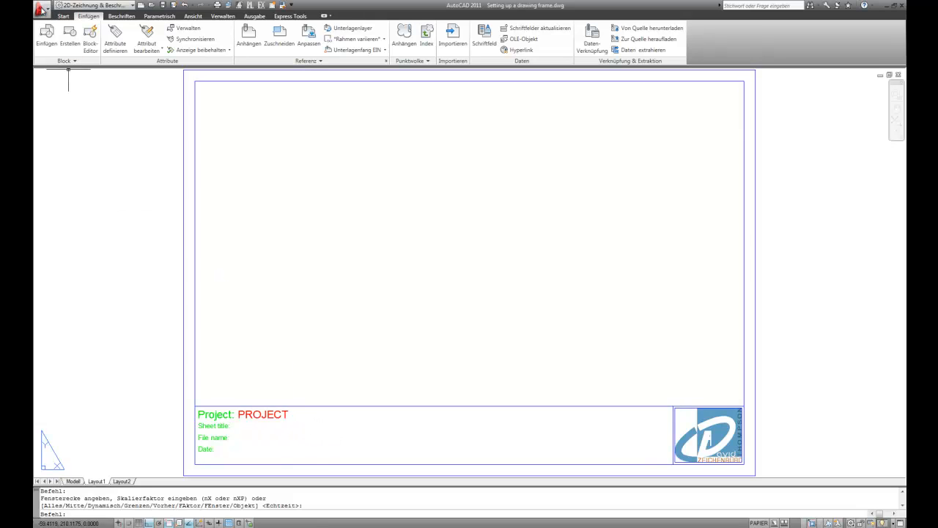
{"action": "mouse_move", "coordinate": [288, 251]}
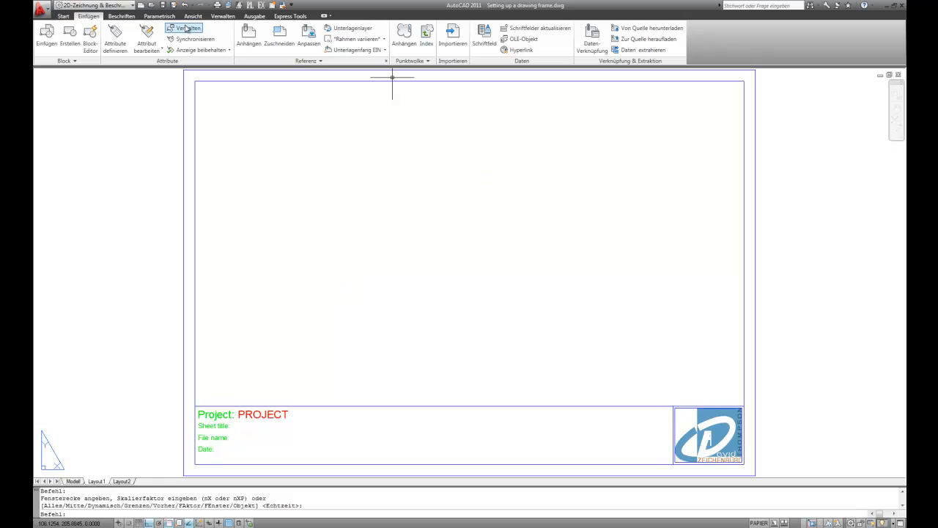
{"action": "left_click", "coordinate": [63, 16]}
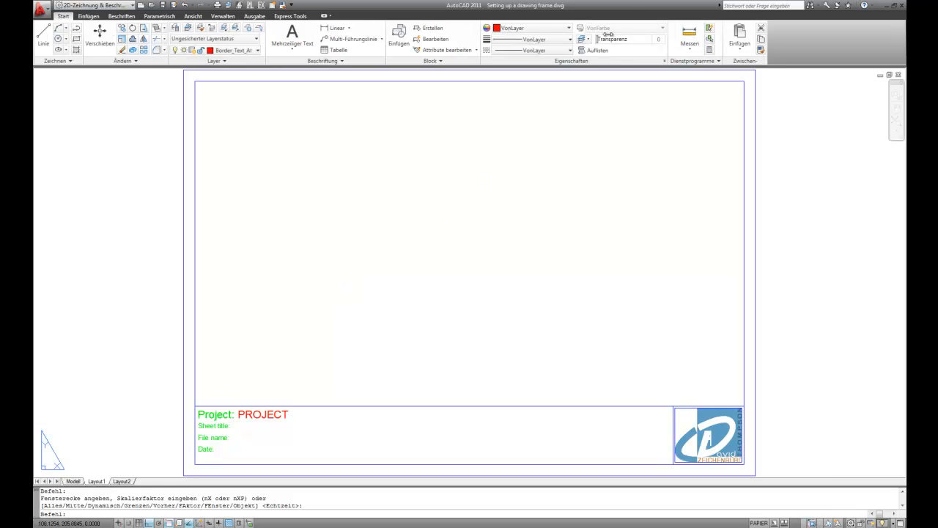
{"action": "left_click", "coordinate": [569, 28]}
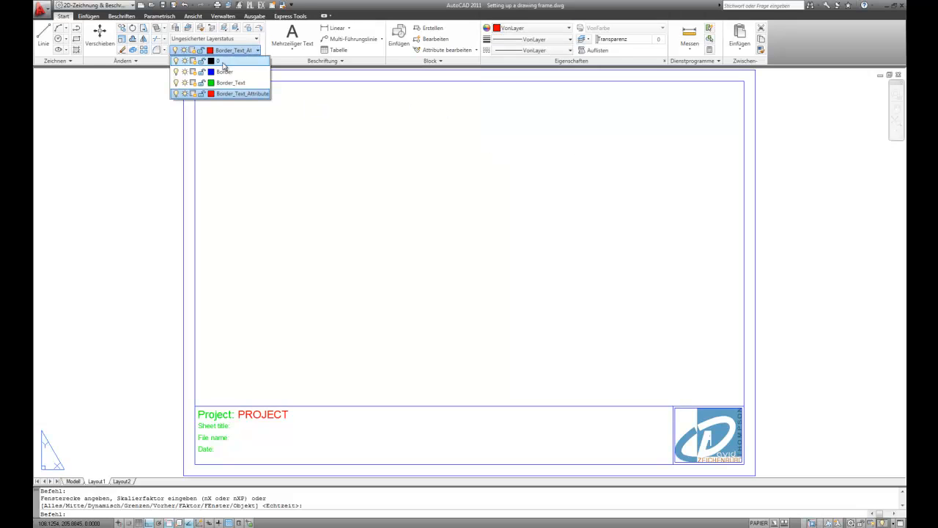
{"action": "left_click", "coordinate": [219, 61]}
{"action": "type", "text": "A4 Border"}
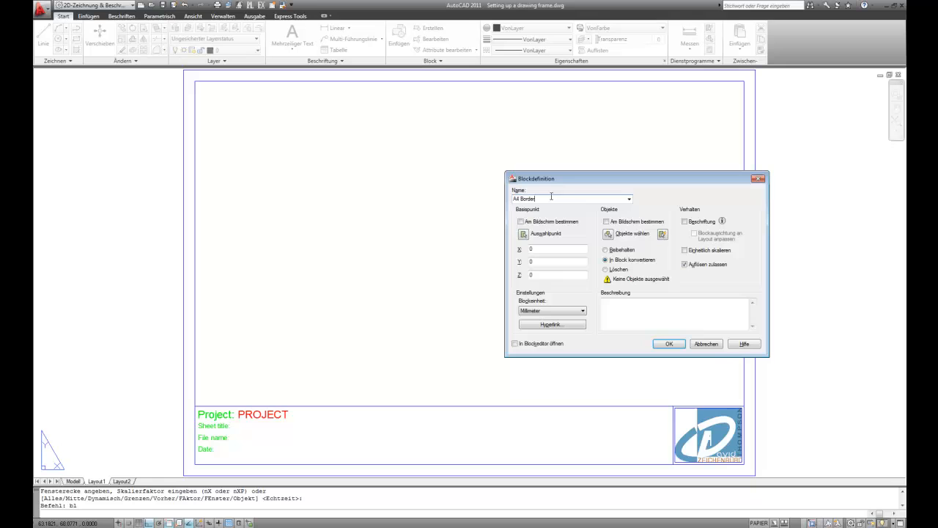
- Create block A4 Border from the border objects with the corner as base point, deleting them from the sheet
{"action": "left_click", "coordinate": [668, 344]}
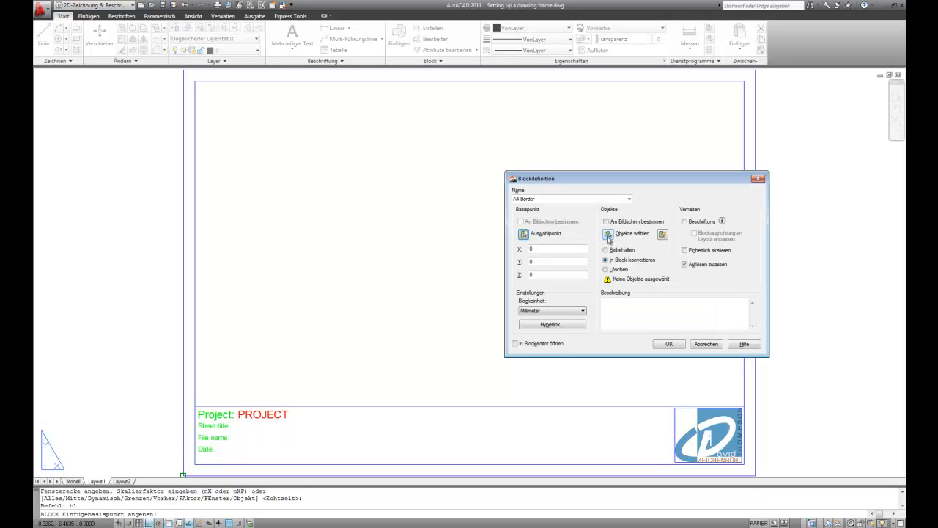
{"action": "left_click", "coordinate": [608, 233]}
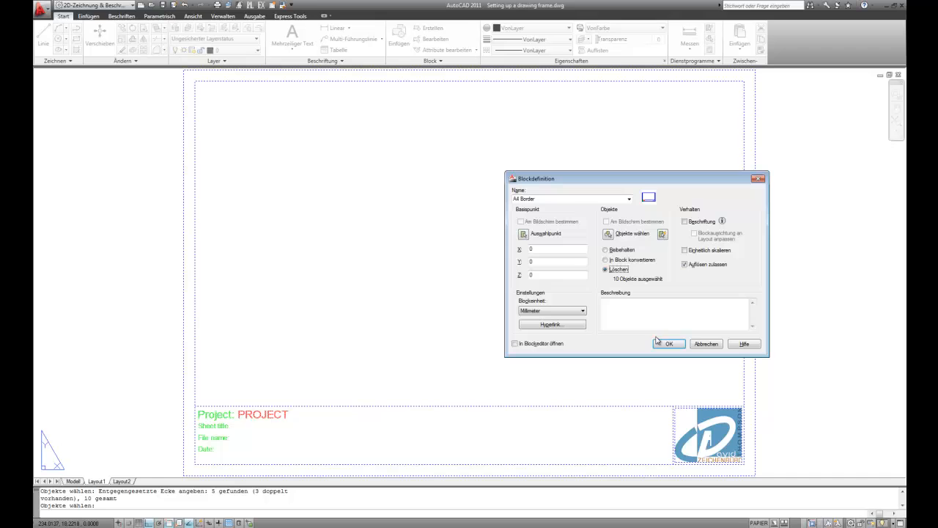
{"action": "left_click", "coordinate": [668, 344]}
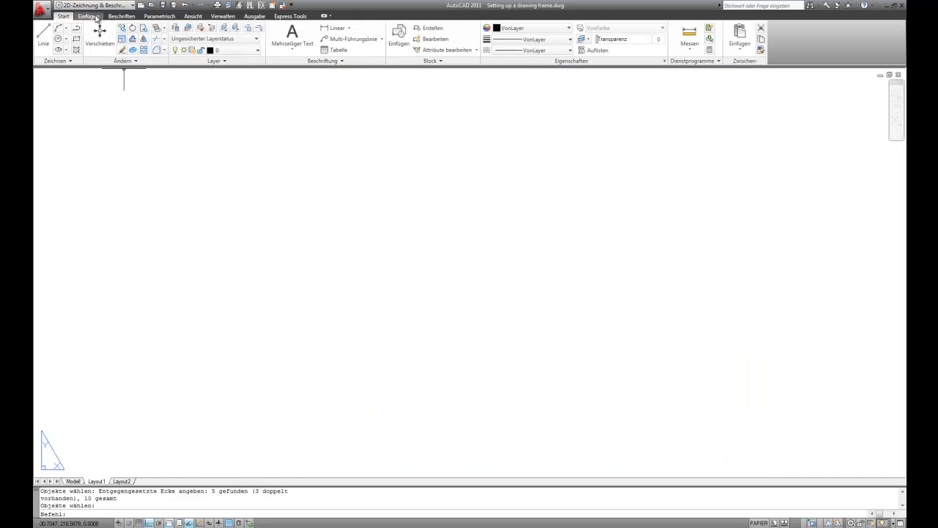
- Insert the A4 Border block with its Project attribute set to Drawing Border Example
{"action": "left_click", "coordinate": [88, 16]}
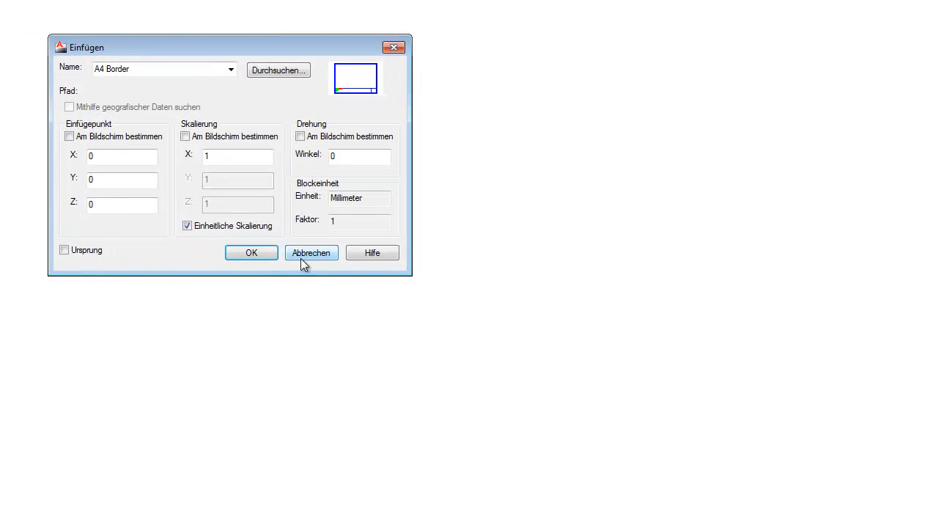
{"action": "left_click", "coordinate": [251, 252]}
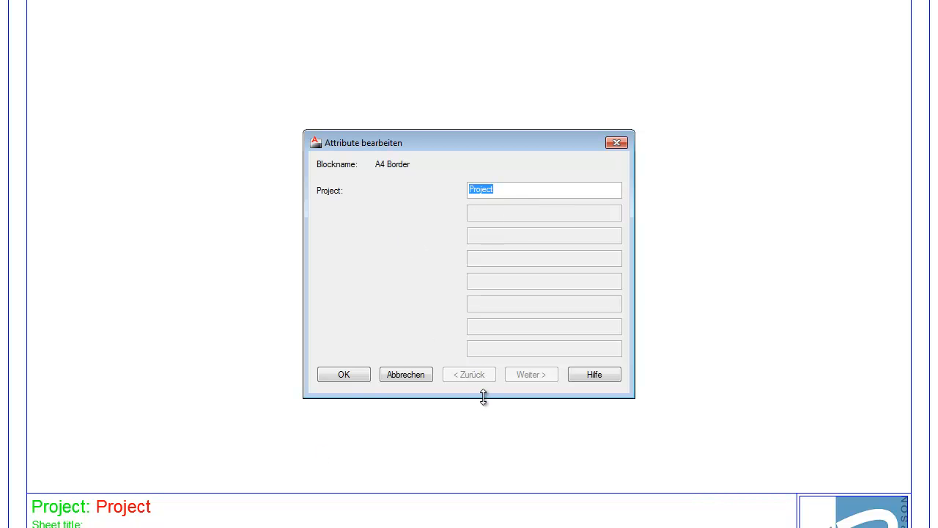
{"action": "type", "text": "Drawing Borde"}
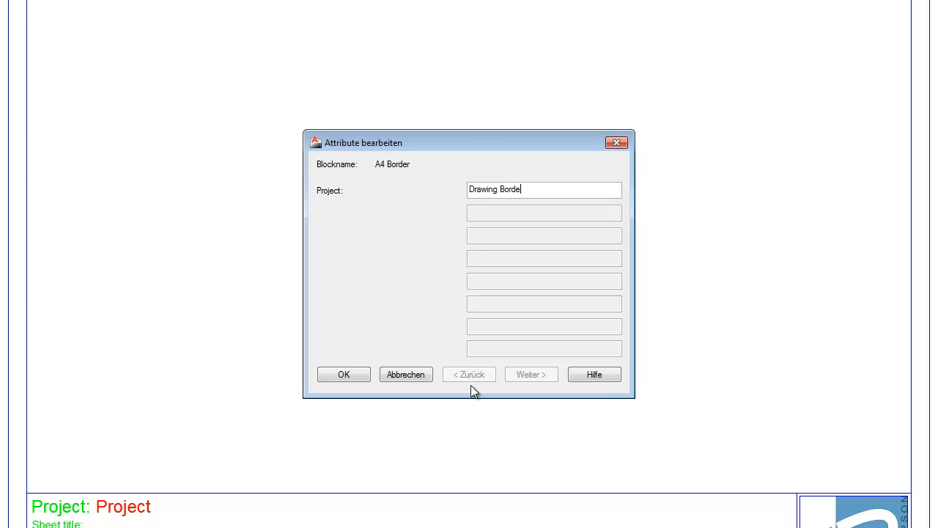
{"action": "type", "text": "E"}
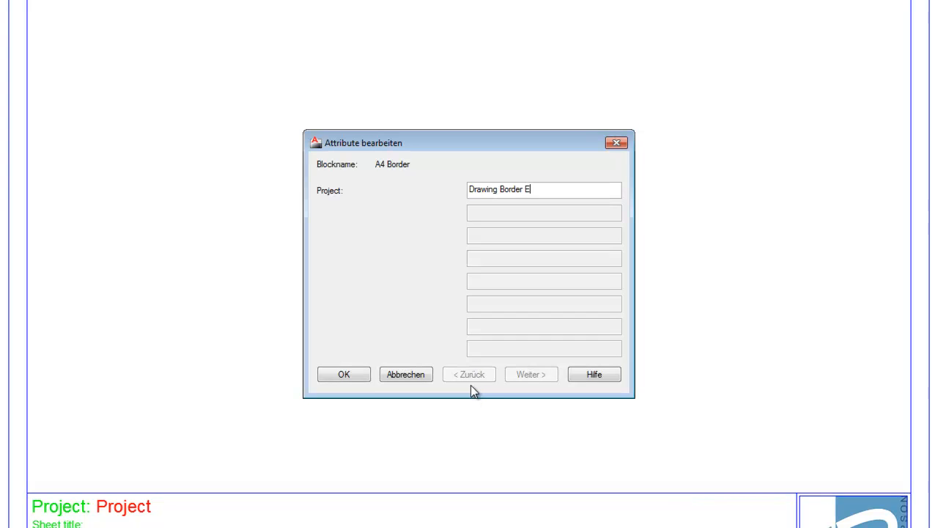
{"action": "left_click", "coordinate": [343, 374]}
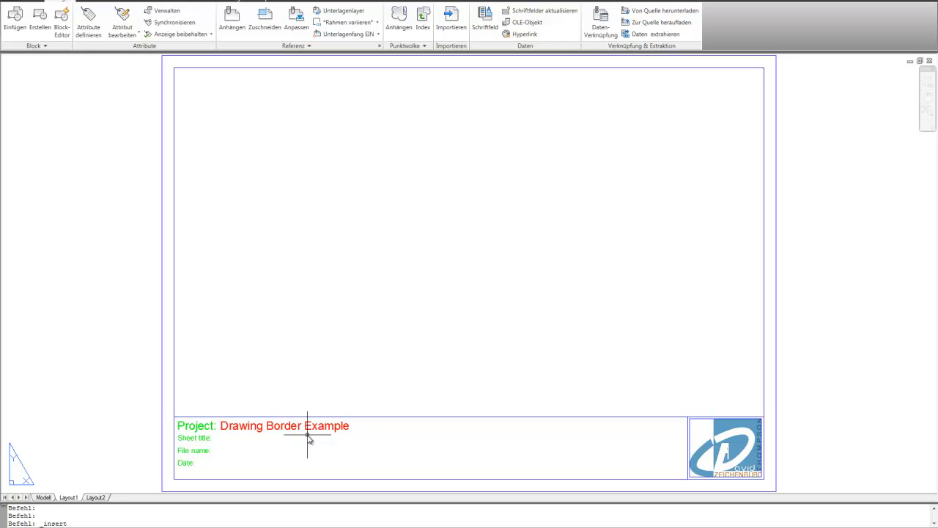
{"action": "mouse_move", "coordinate": [307, 462]}
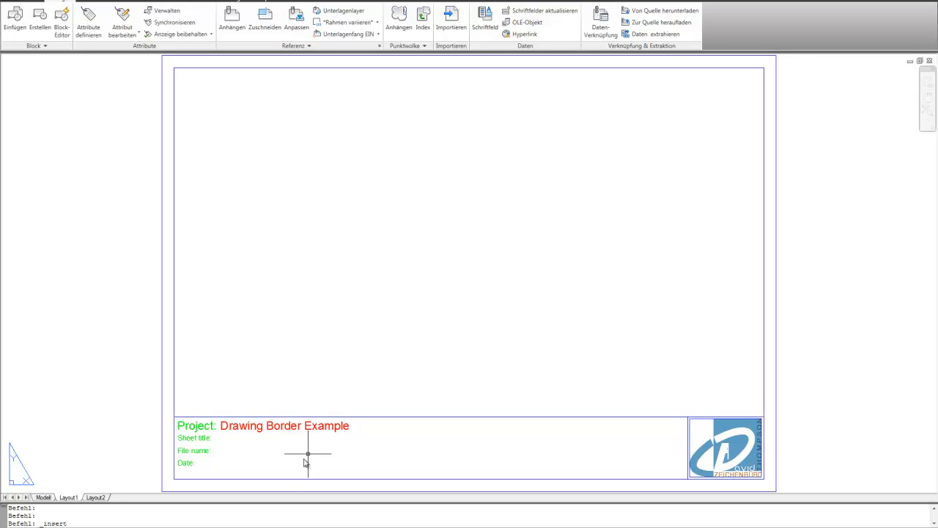
{"action": "mouse_move", "coordinate": [355, 383]}
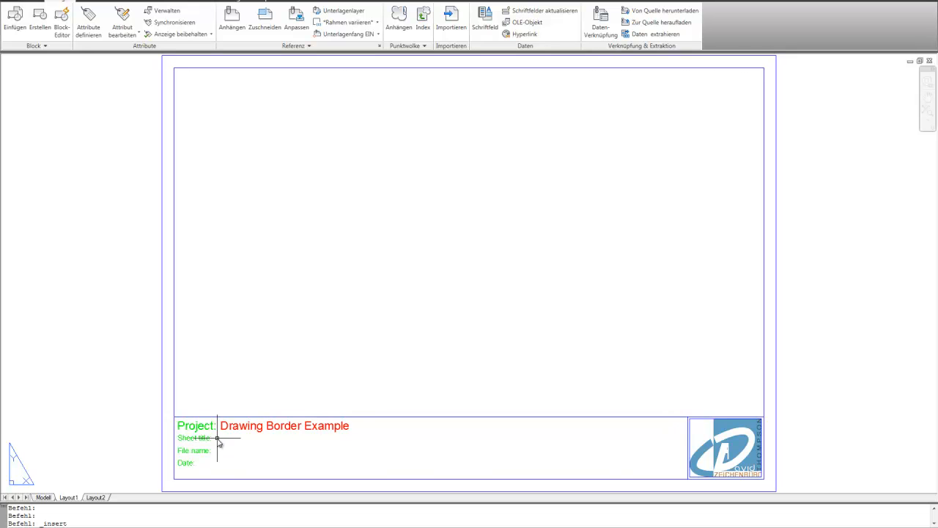
{"action": "mouse_move", "coordinate": [239, 467]}
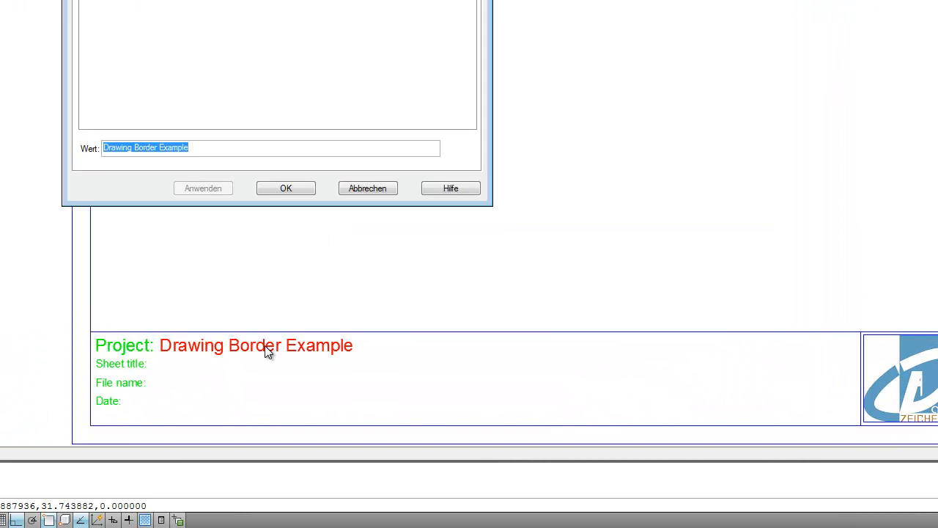
- Edit the Project attribute value to Drawing Border by deleting the word Example
{"action": "left_click", "coordinate": [198, 148]}
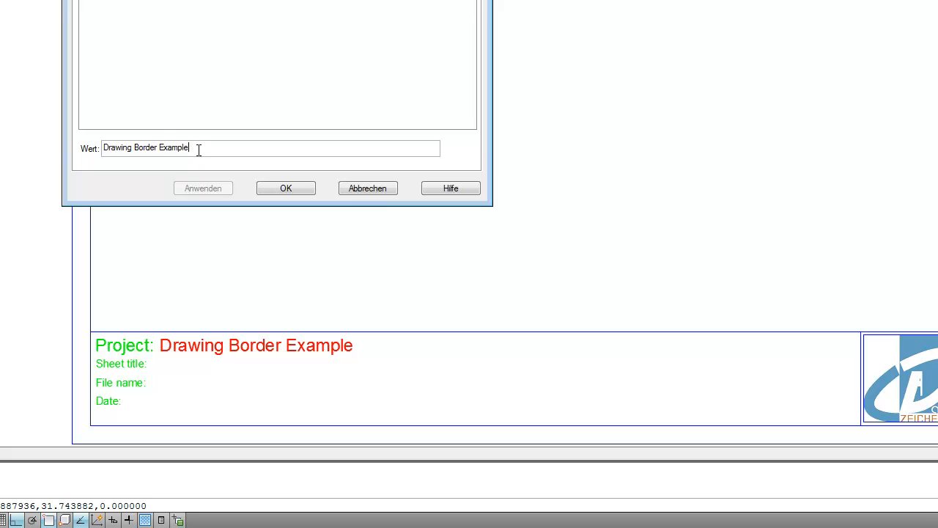
{"action": "double_click", "coordinate": [173, 147]}
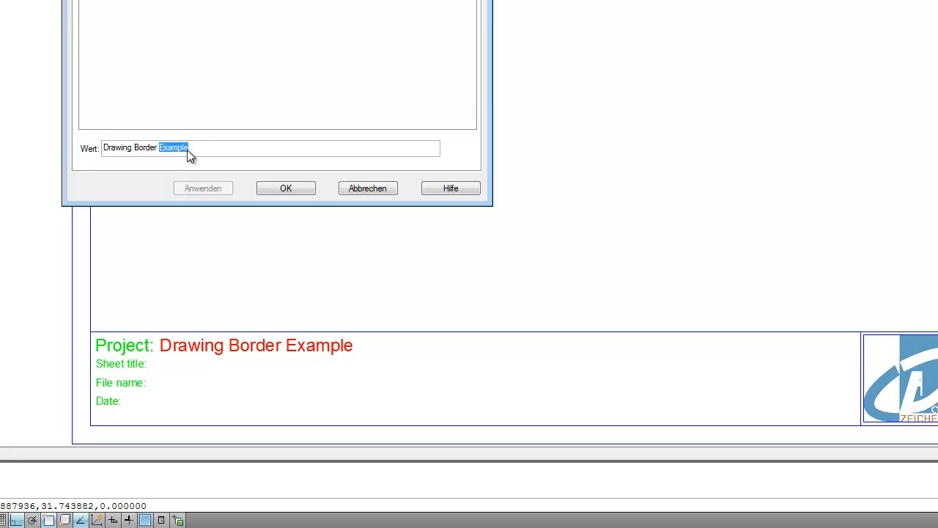
{"action": "key", "text": "Delete"}
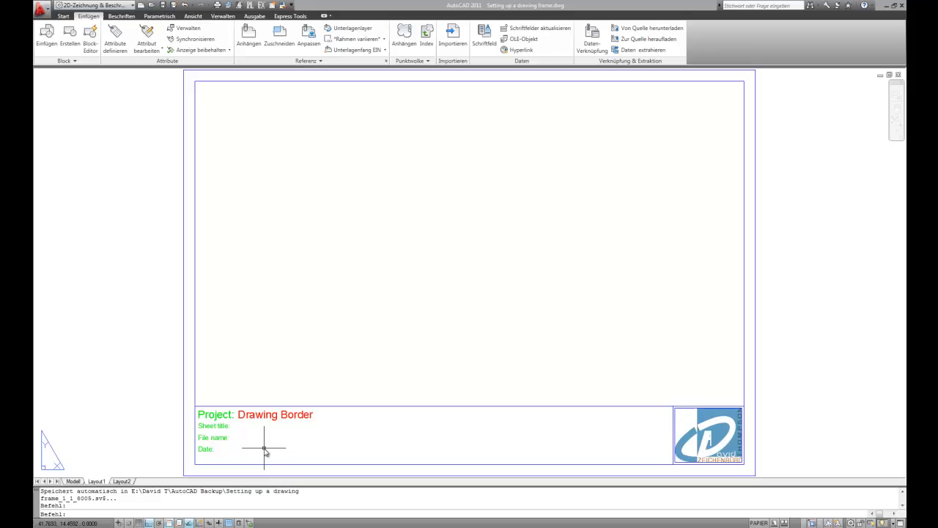
{"action": "mouse_move", "coordinate": [294, 456]}
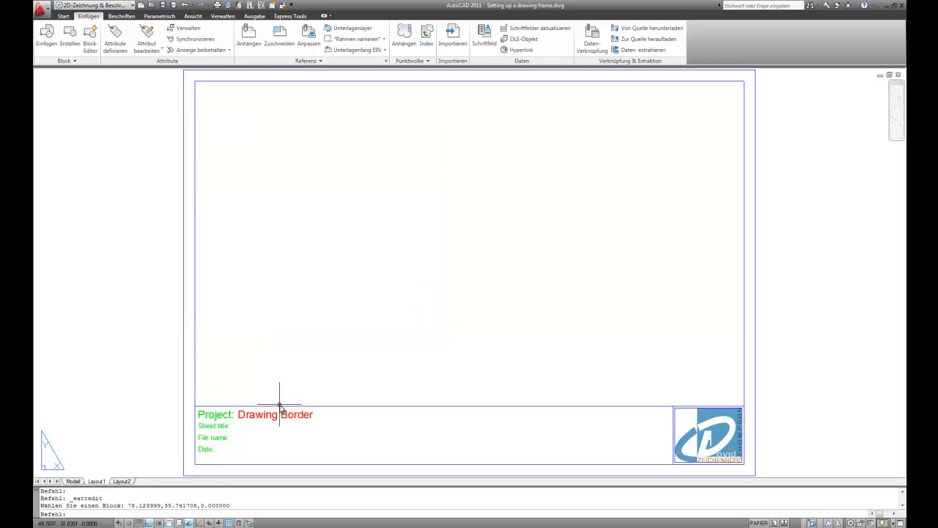
- Open the block in the Block Editor and insert a ctab system-variable field after Sheet title
{"action": "right_click", "coordinate": [278, 405]}
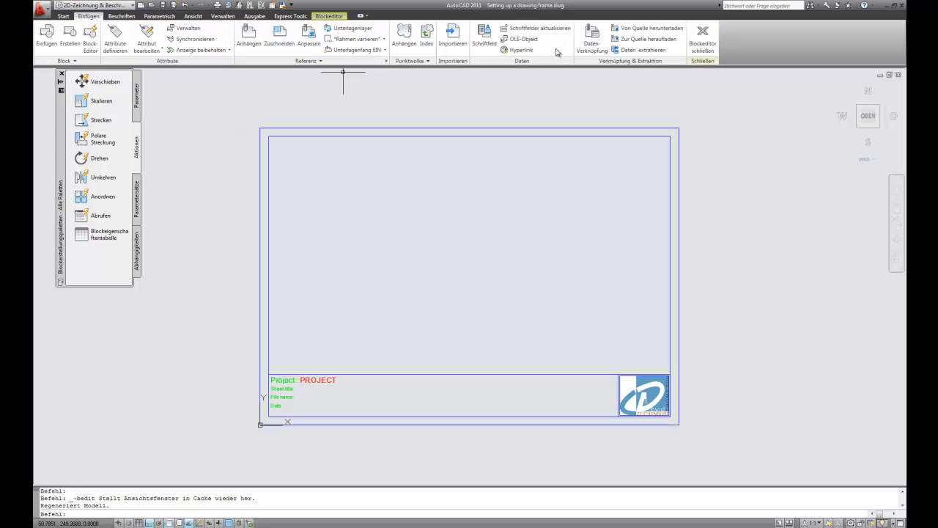
{"action": "mouse_move", "coordinate": [484, 38]}
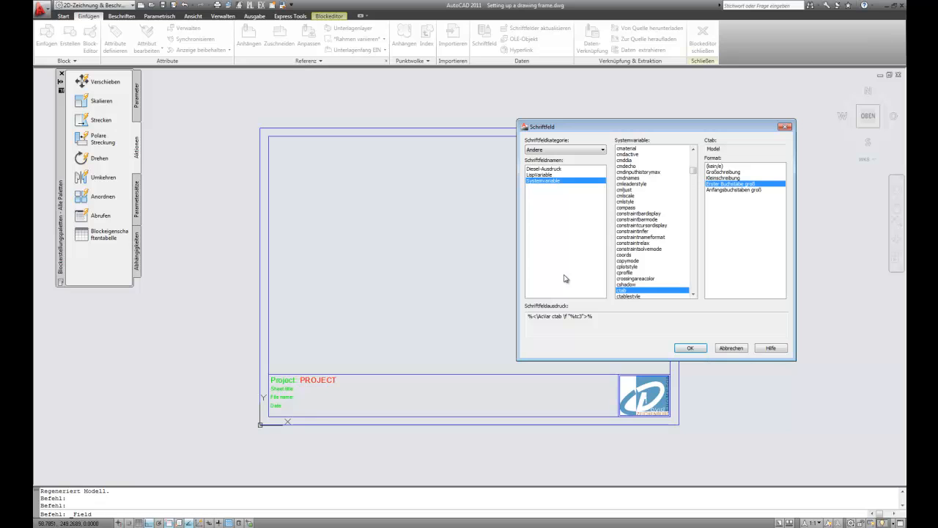
{"action": "mouse_move", "coordinate": [286, 396]}
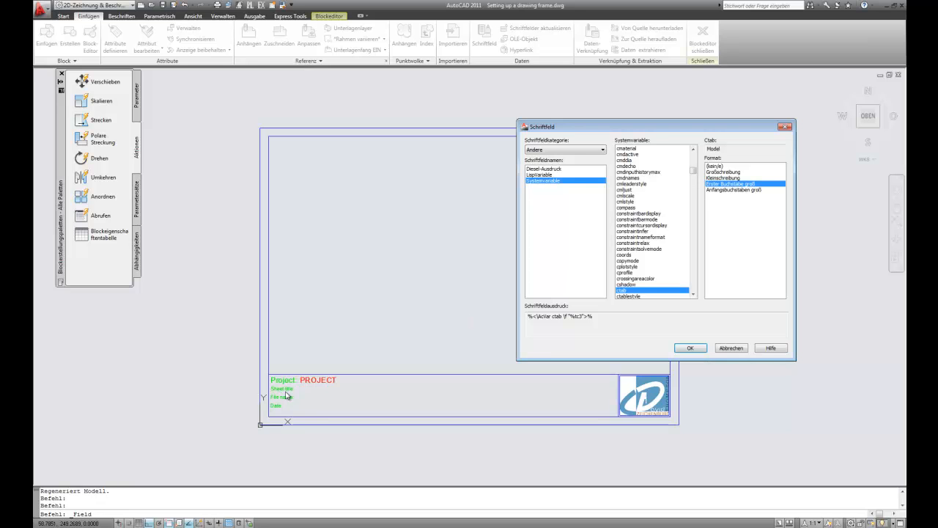
{"action": "mouse_move", "coordinate": [424, 363]}
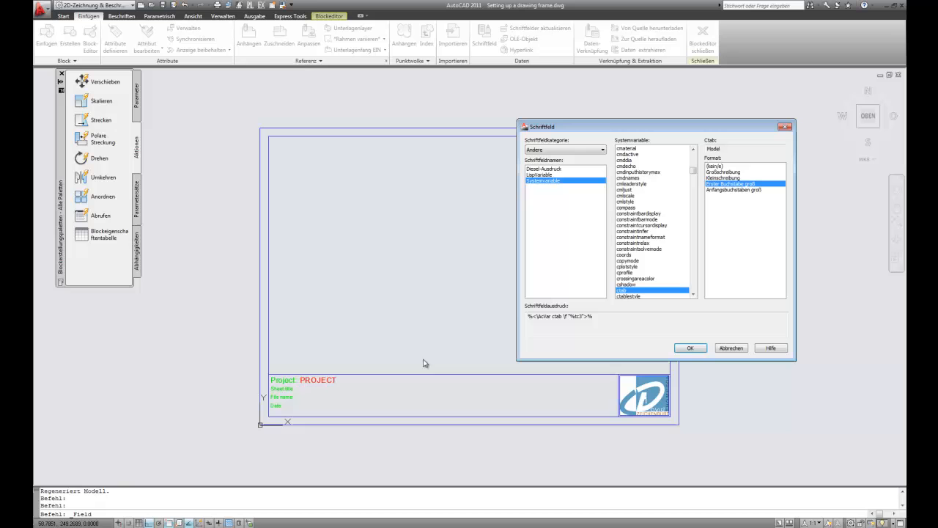
{"action": "left_click", "coordinate": [602, 149]}
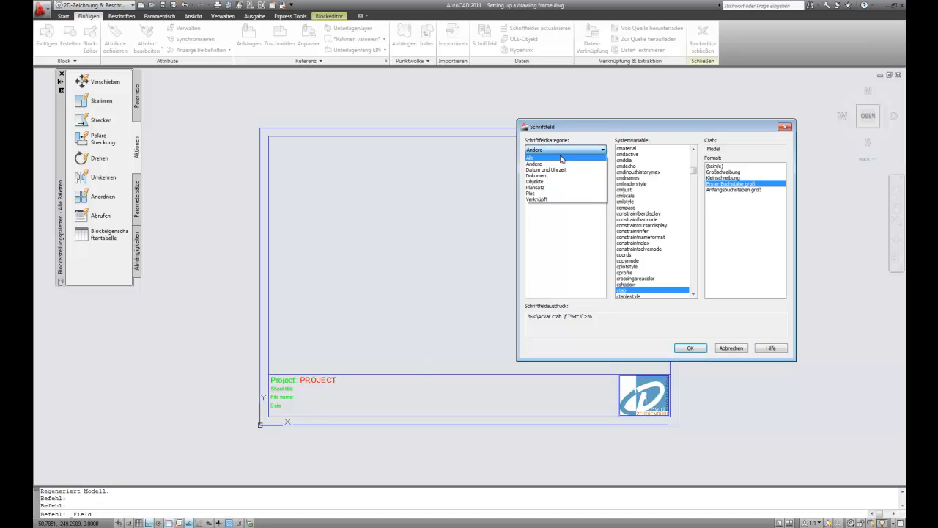
{"action": "mouse_move", "coordinate": [540, 160]}
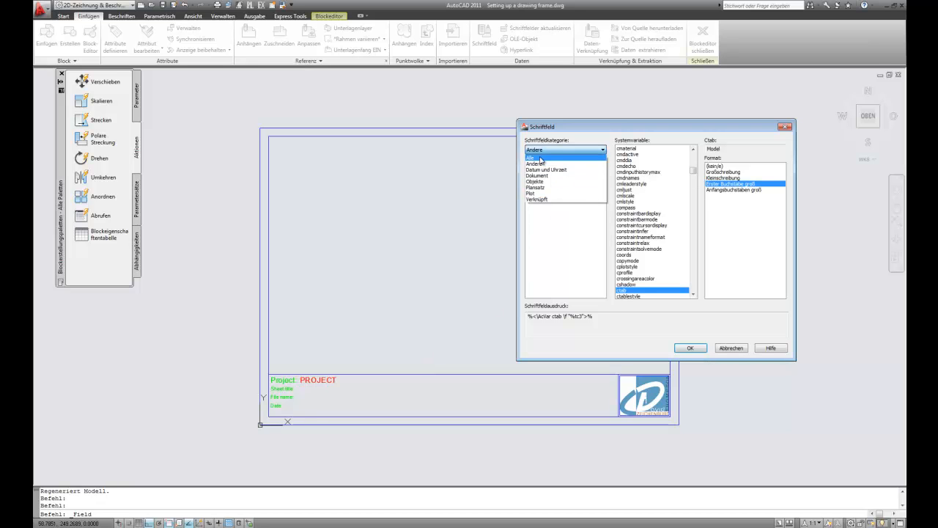
{"action": "left_click", "coordinate": [543, 199]}
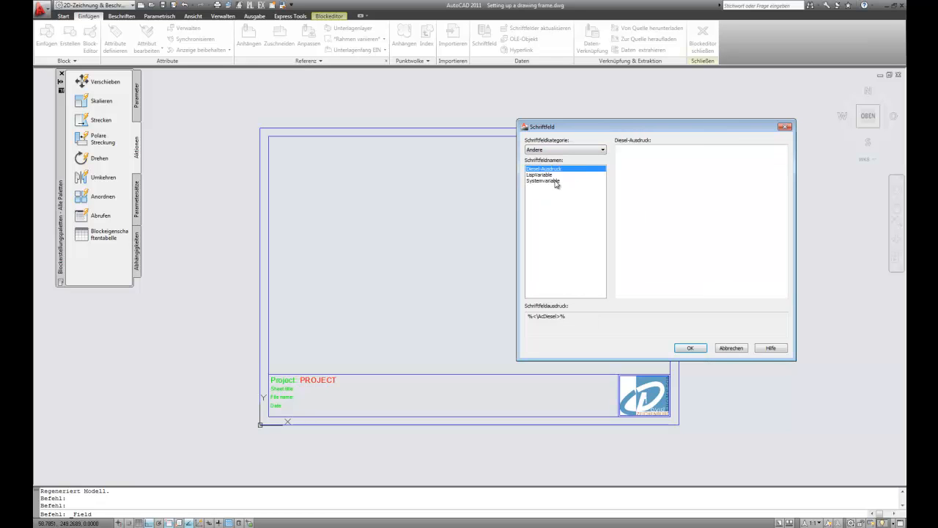
{"action": "left_click", "coordinate": [542, 181]}
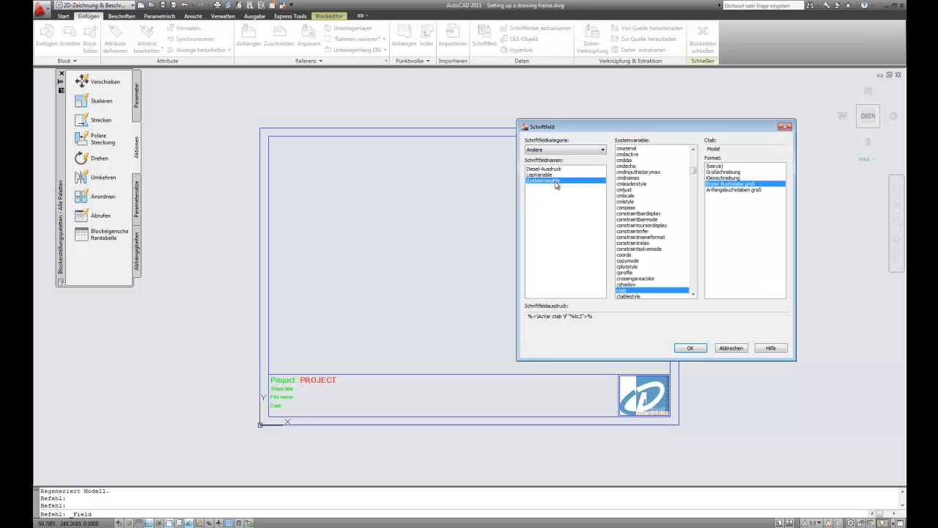
{"action": "left_click", "coordinate": [634, 260]}
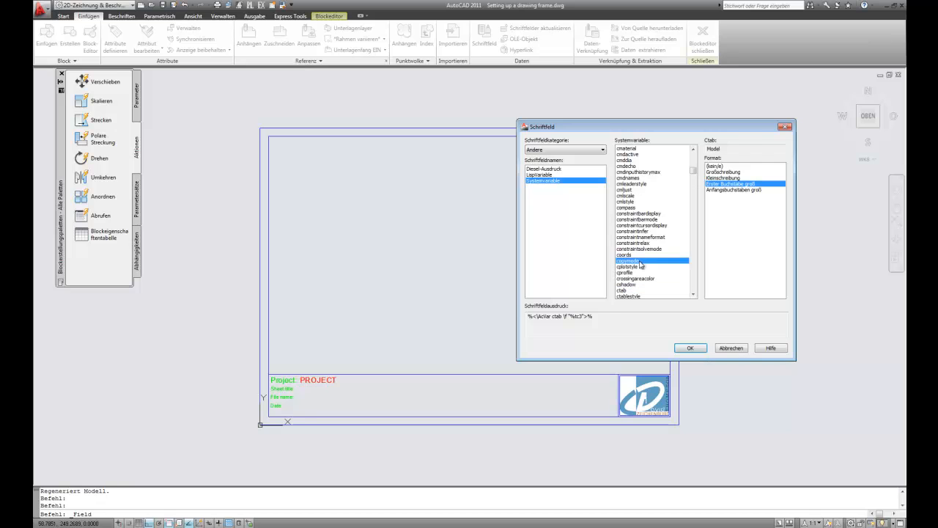
{"action": "left_click", "coordinate": [642, 237]}
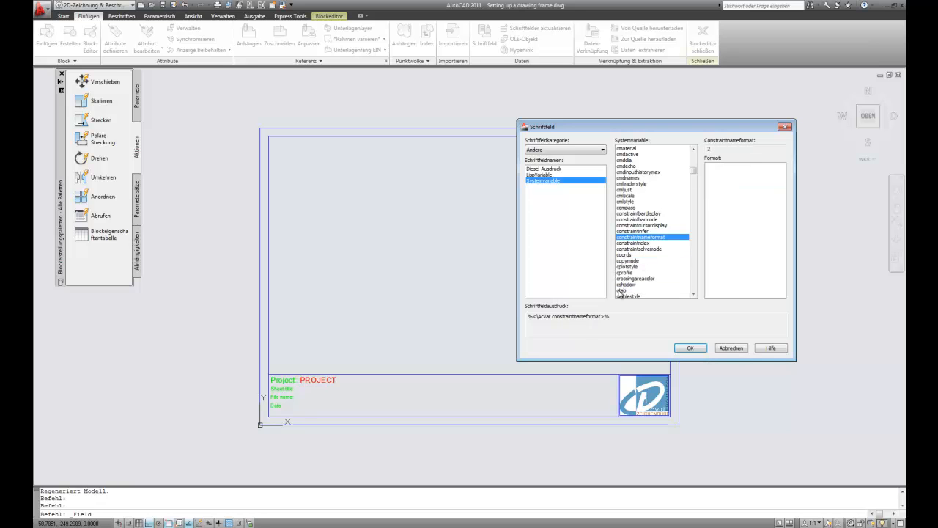
{"action": "left_click", "coordinate": [623, 289]}
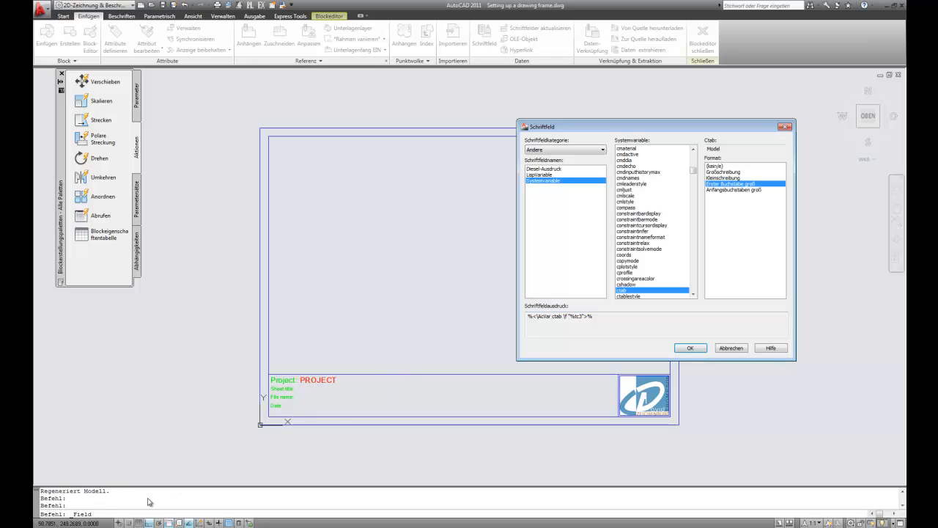
{"action": "mouse_move", "coordinate": [155, 502]}
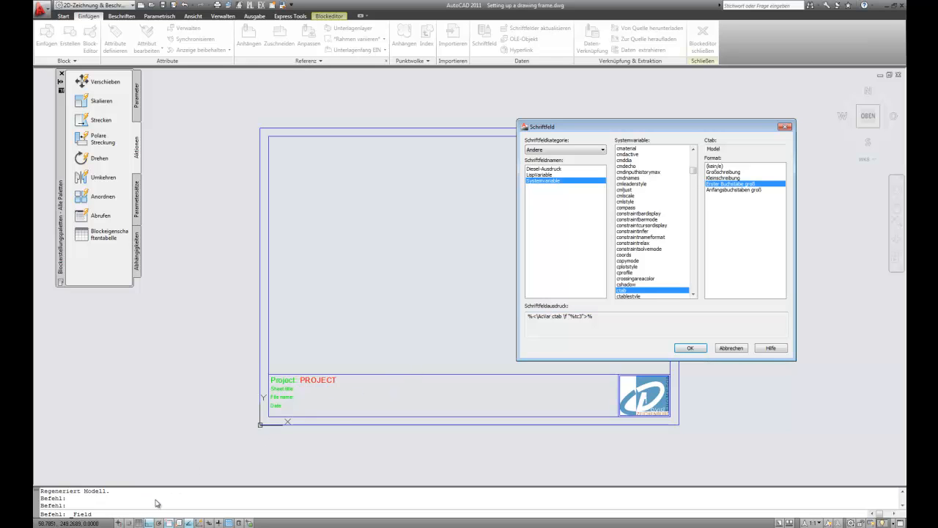
{"action": "left_click", "coordinate": [689, 348]}
{"action": "type", "text": "e"}
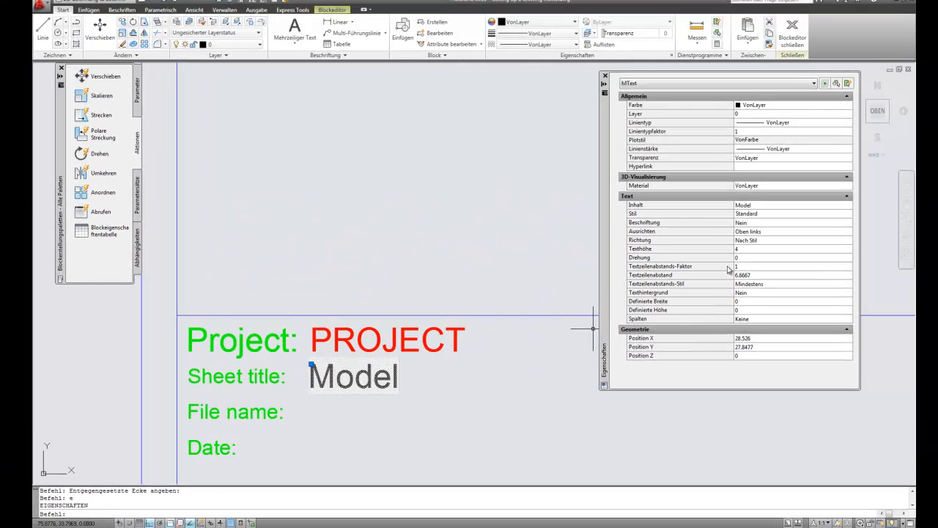
- Set the Model field's text height to 2.5 in Properties
{"action": "left_click", "coordinate": [785, 252]}
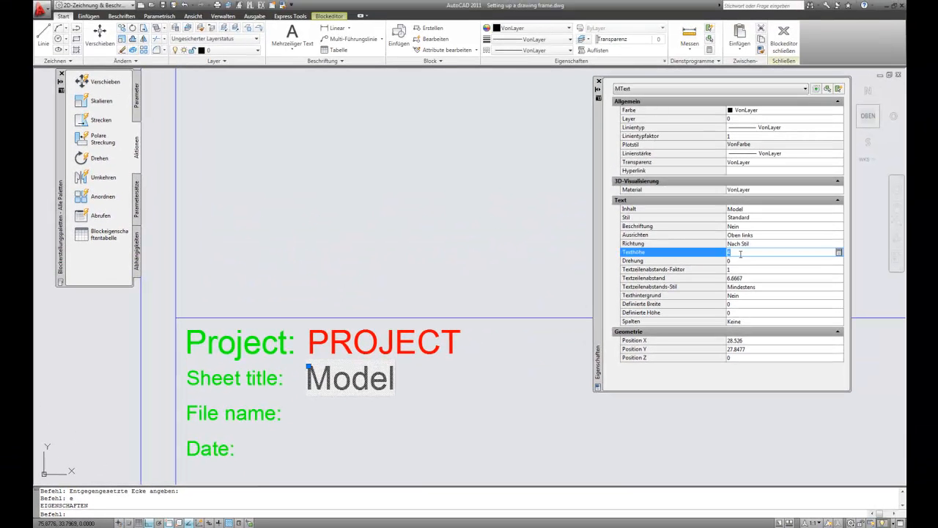
{"action": "type", "text": "2.5"}
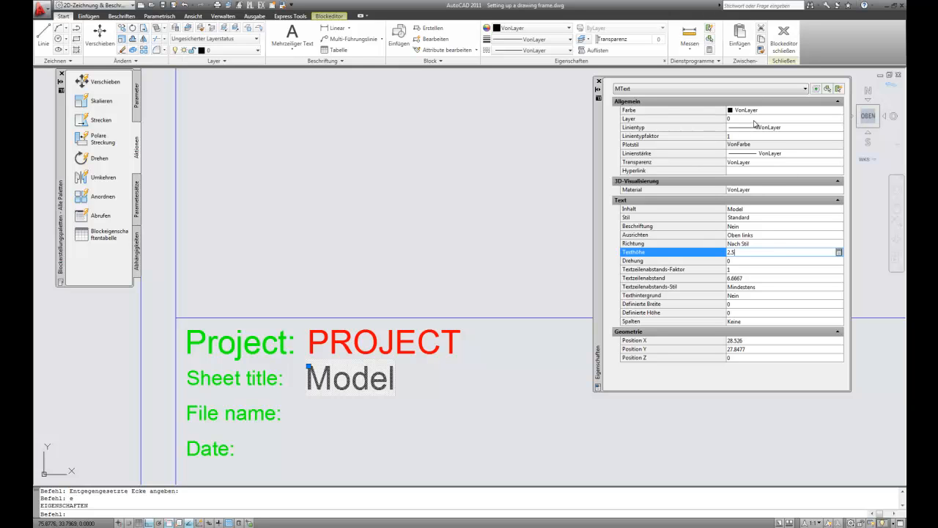
{"action": "left_click", "coordinate": [784, 118]}
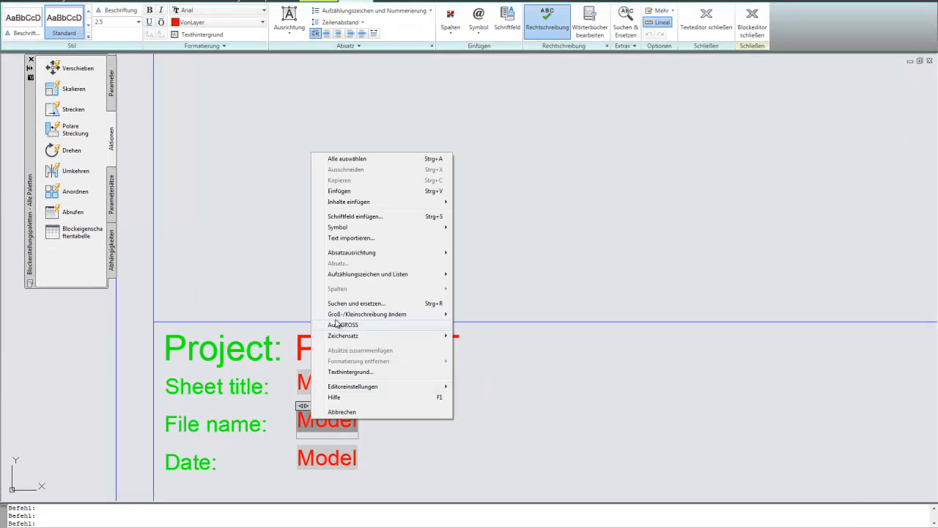
{"action": "mouse_move", "coordinate": [356, 216]}
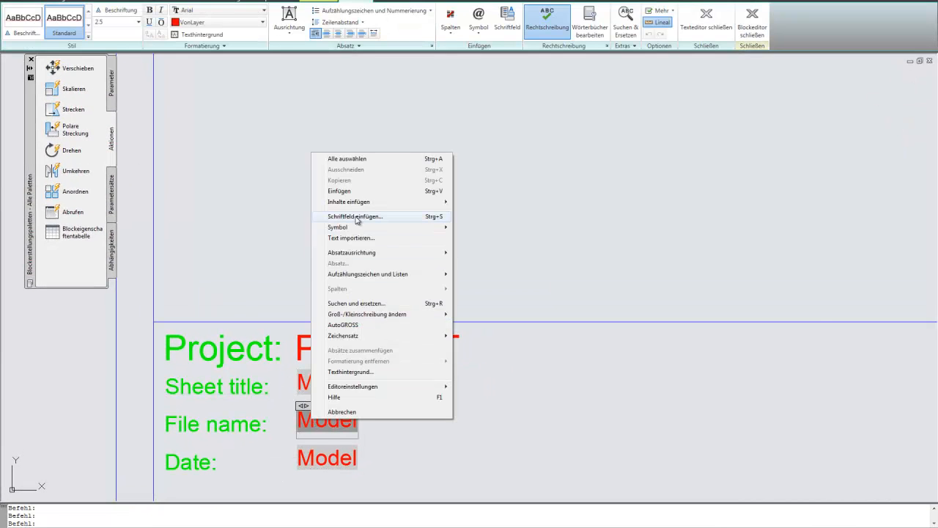
- Replace the File name value with a Dokument > Dateiname field and select the leftover Model text
{"action": "left_click", "coordinate": [356, 216]}
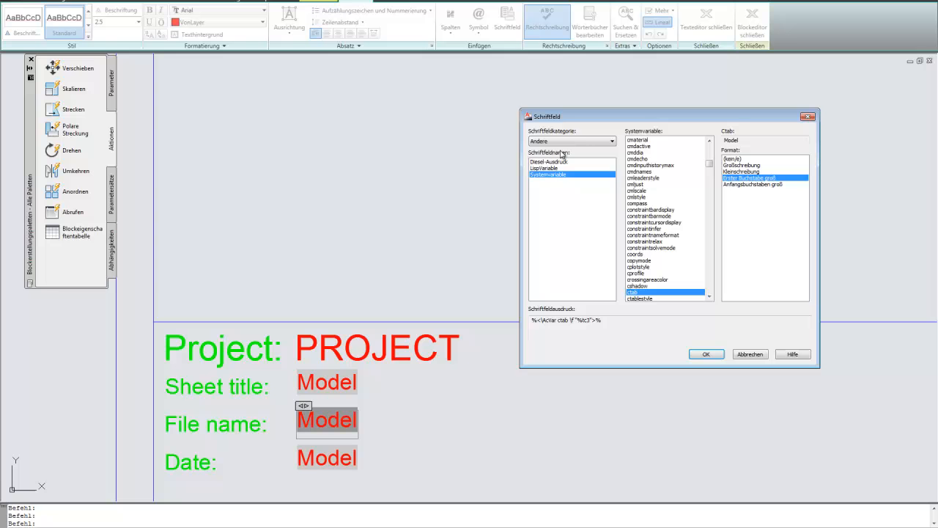
{"action": "left_click", "coordinate": [571, 141]}
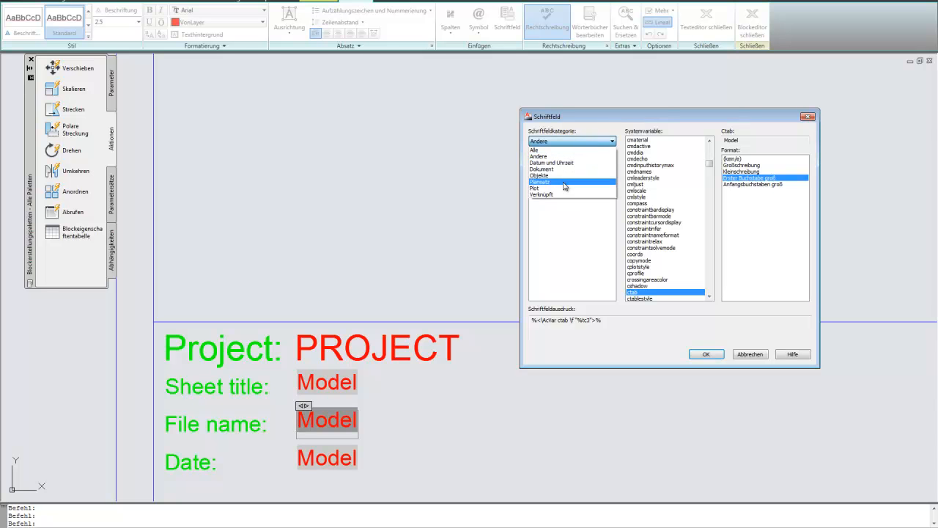
{"action": "left_click", "coordinate": [552, 162]}
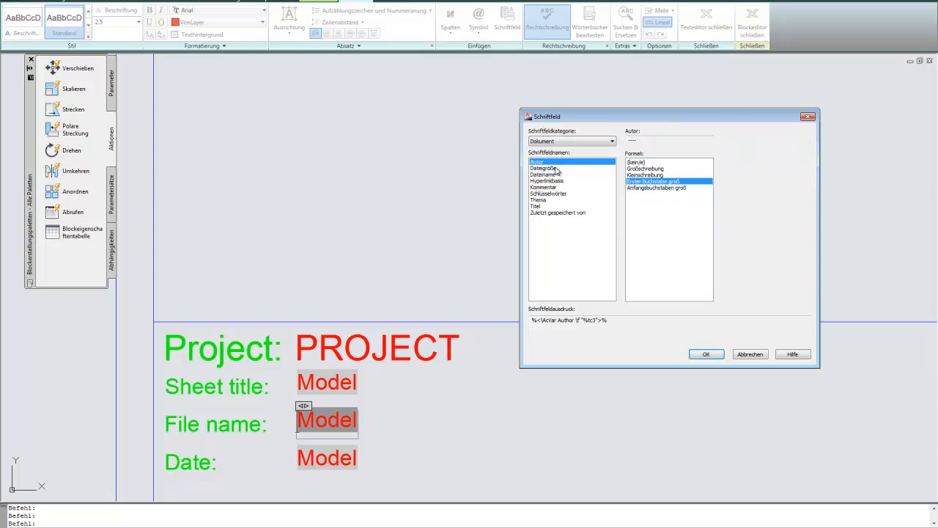
{"action": "left_click", "coordinate": [546, 175]}
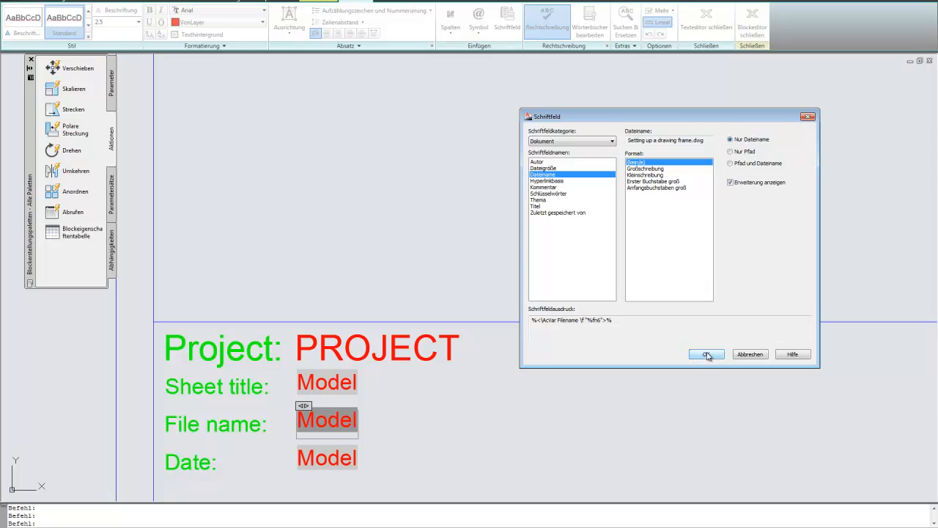
{"action": "left_click", "coordinate": [706, 354]}
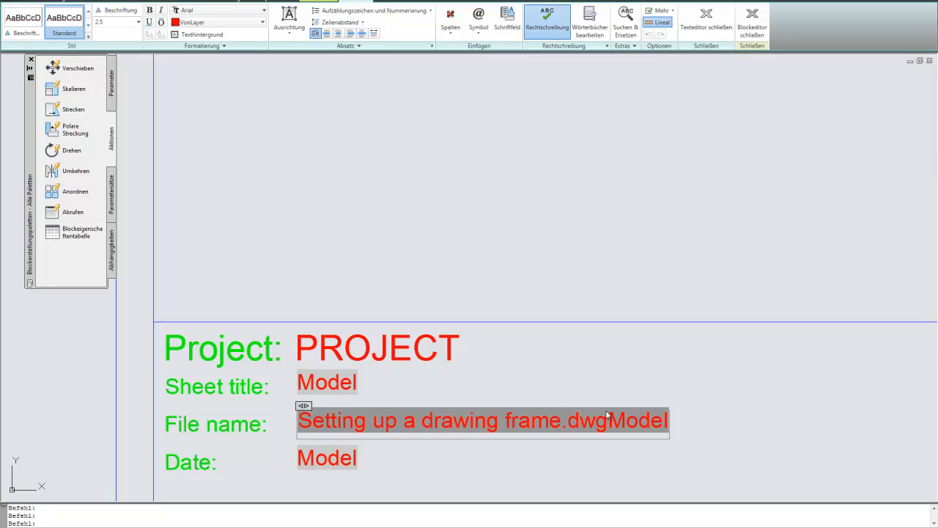
{"action": "double_click", "coordinate": [638, 421]}
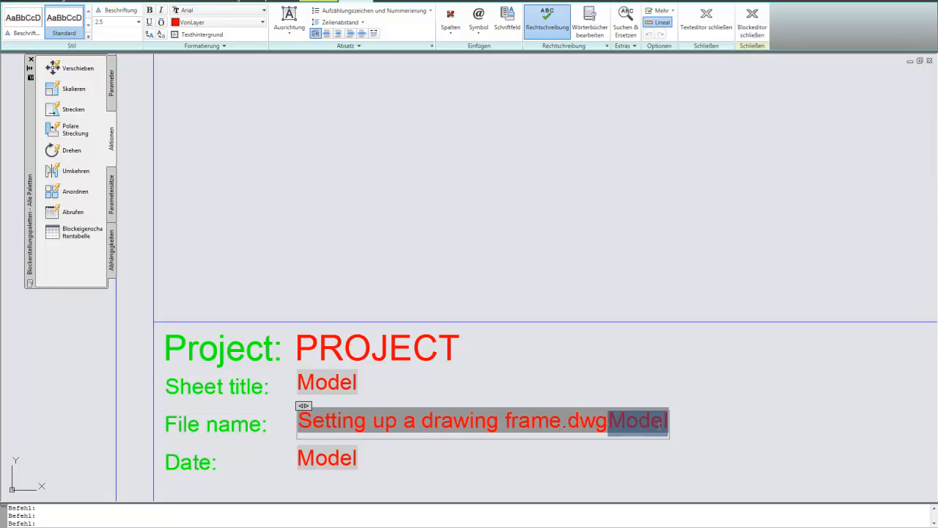
{"action": "mouse_move", "coordinate": [555, 520]}
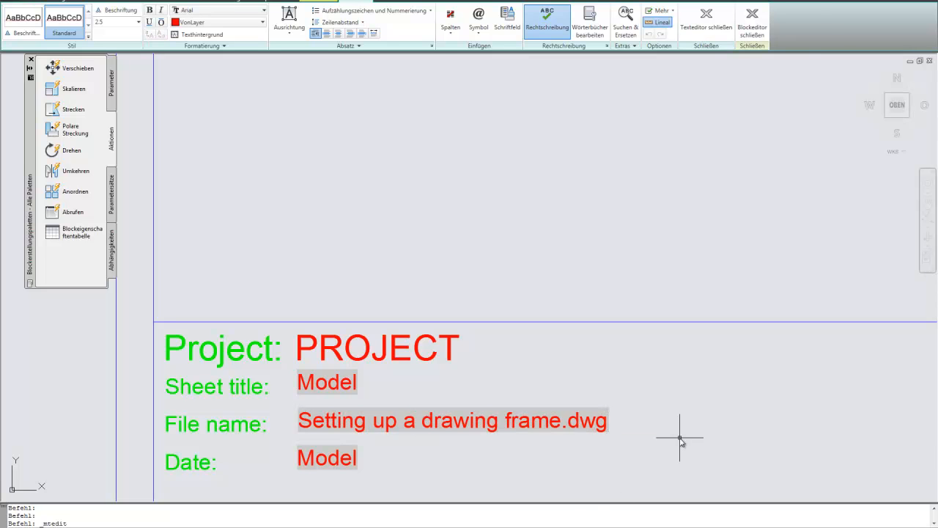
- Change the Date value to a Speicherdatum field in dd.MM.yyyy format showing 26.11.2011
{"action": "double_click", "coordinate": [326, 458]}
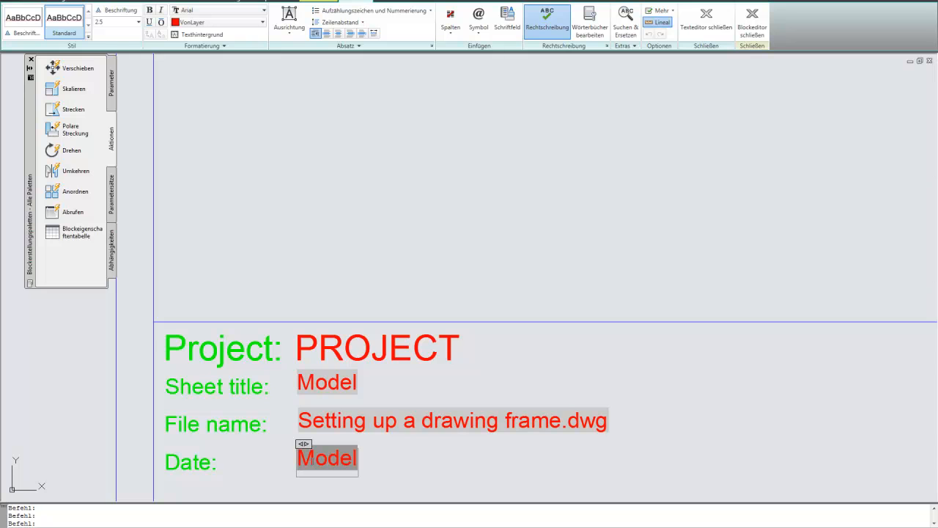
{"action": "right_click", "coordinate": [327, 458]}
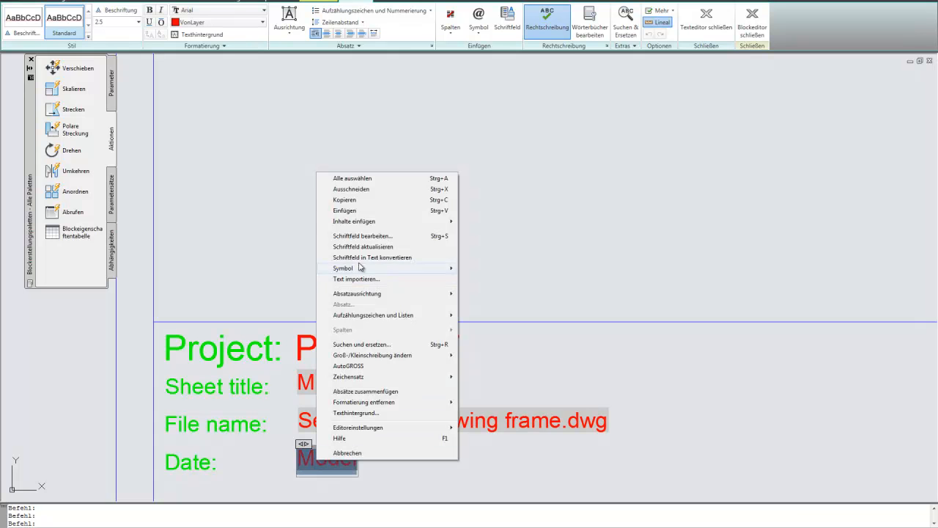
{"action": "mouse_move", "coordinate": [363, 229]}
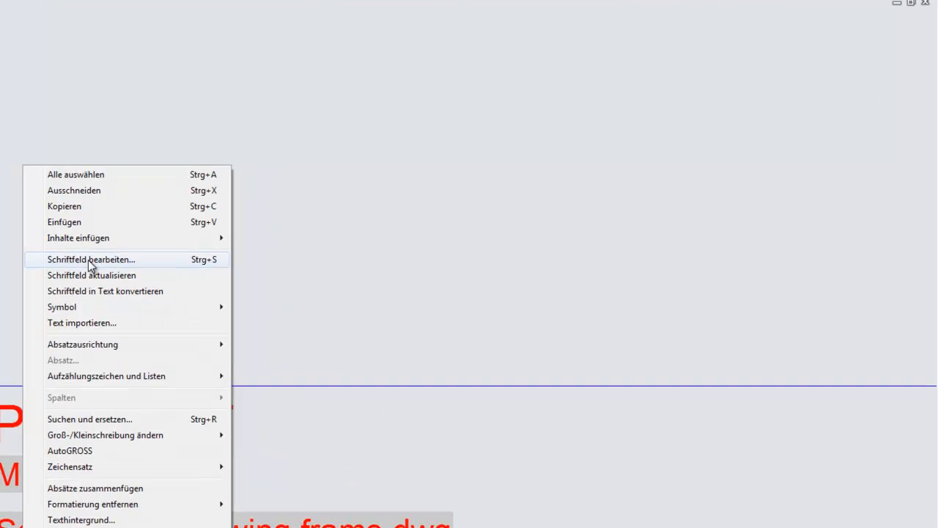
{"action": "left_click", "coordinate": [91, 259]}
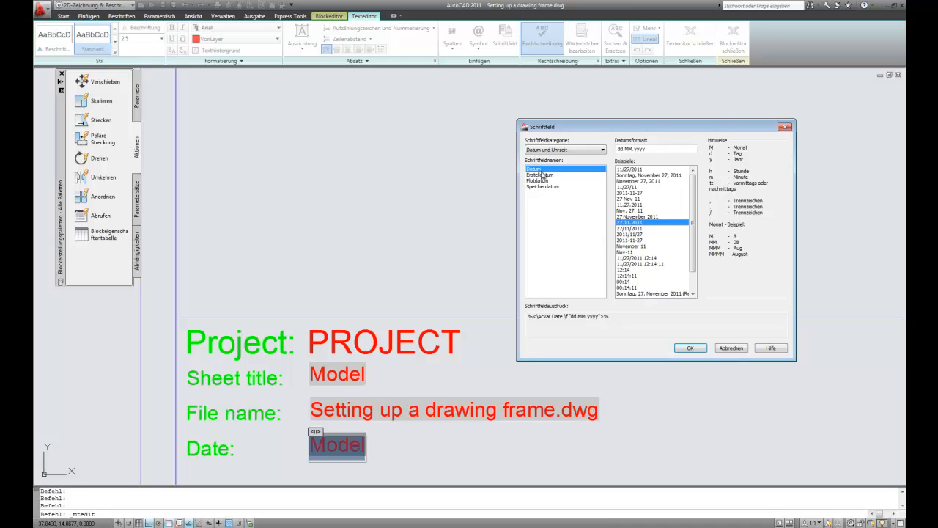
{"action": "left_click", "coordinate": [543, 187]}
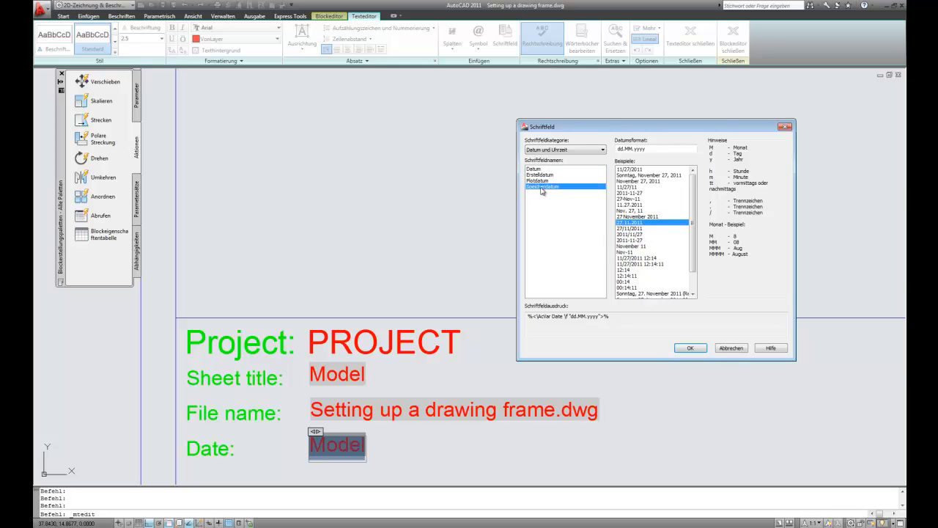
{"action": "left_click", "coordinate": [542, 186]}
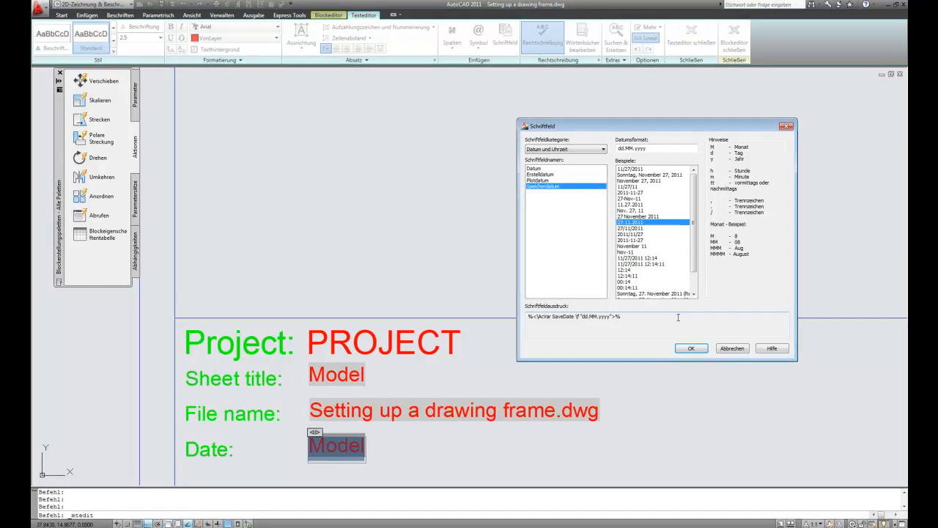
{"action": "left_click", "coordinate": [690, 348]}
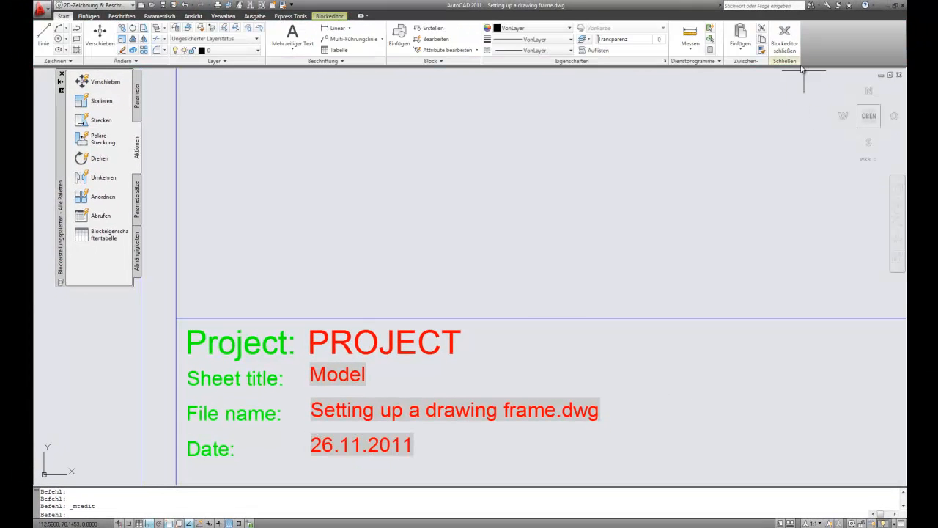
{"action": "mouse_move", "coordinate": [784, 38]}
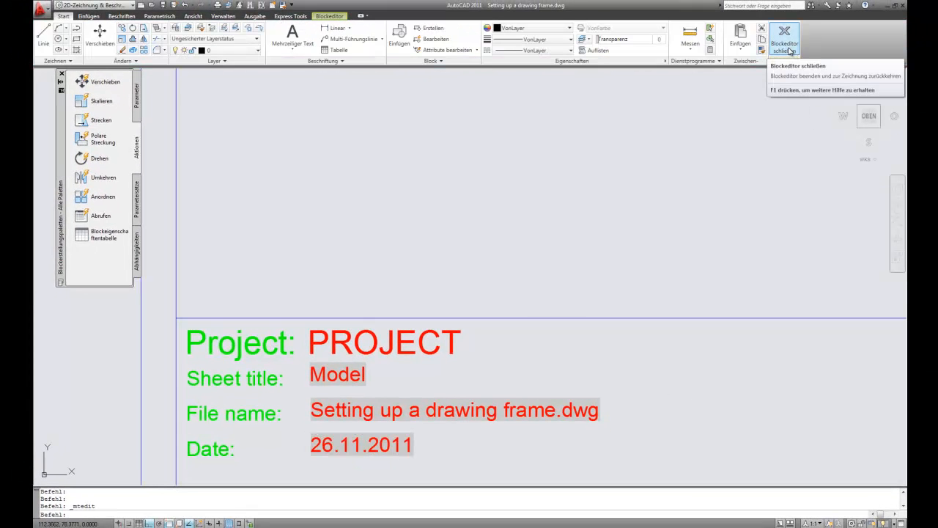
- Close the block editor, saving the changes to A4 Border
{"action": "left_click", "coordinate": [784, 37]}
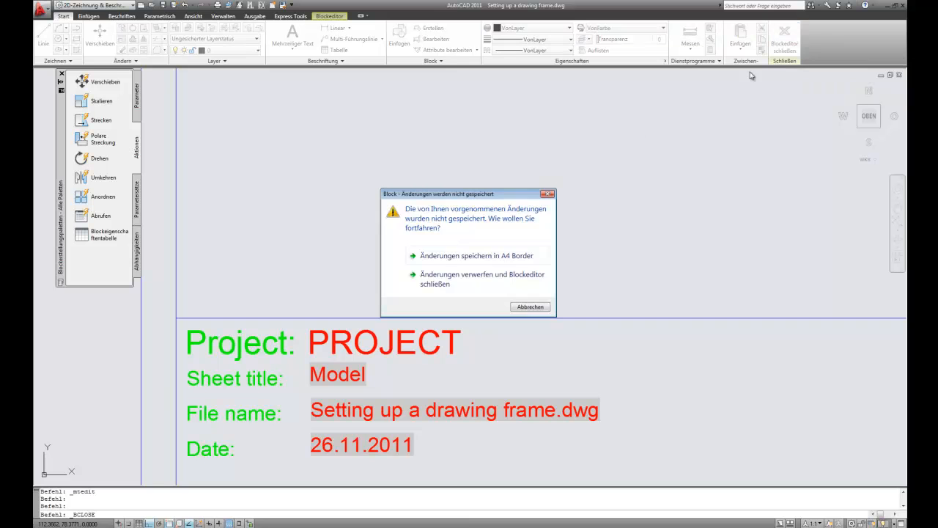
{"action": "left_click", "coordinate": [482, 279]}
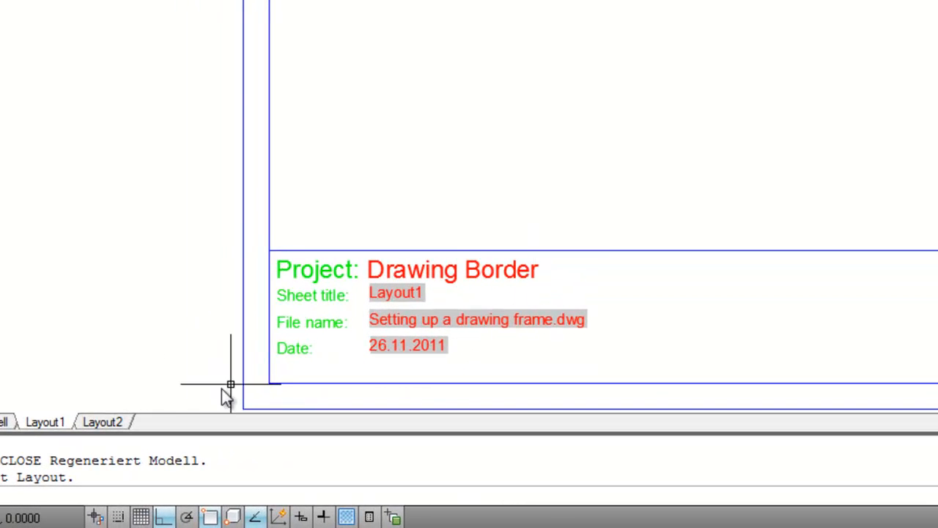
{"action": "mouse_move", "coordinate": [343, 308]}
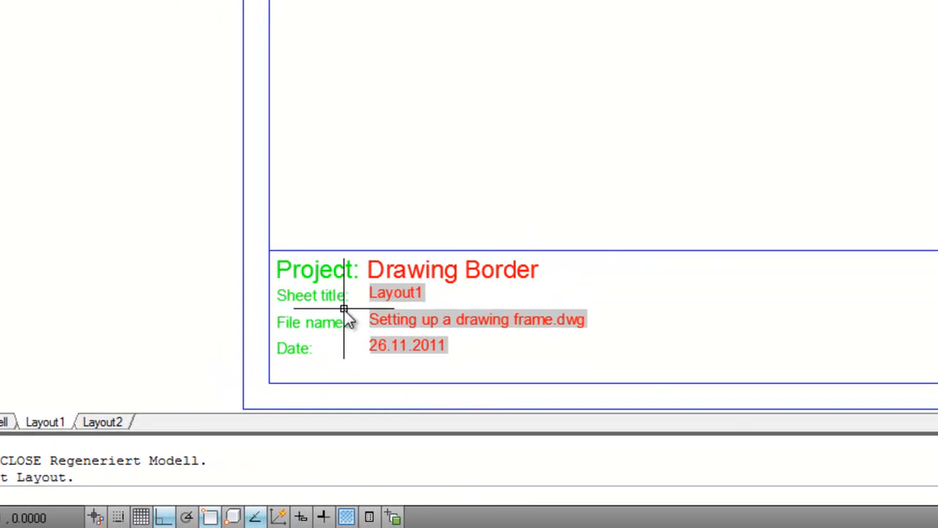
- Rename the Layout1 tab to Sheet 1 A4
{"action": "right_click", "coordinate": [45, 421]}
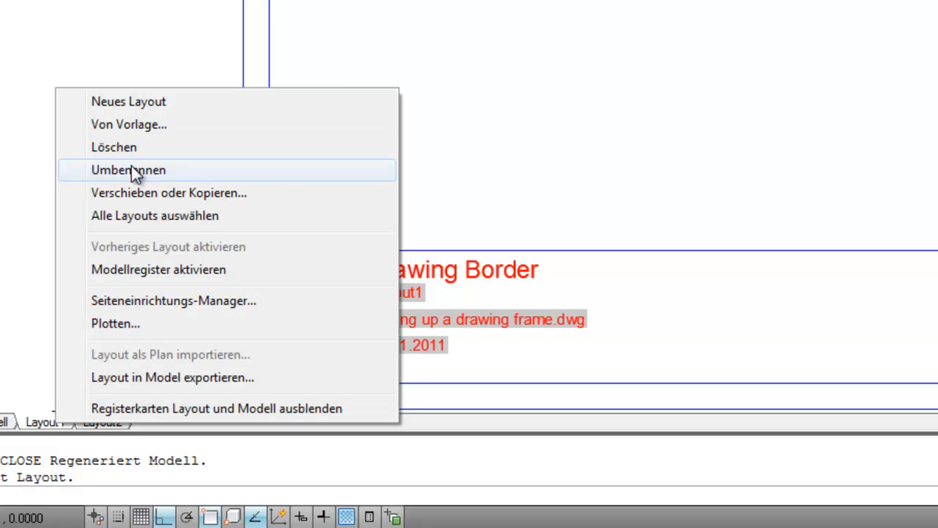
{"action": "left_click", "coordinate": [128, 170]}
{"action": "type", "text": "Sheet 1 A4"}
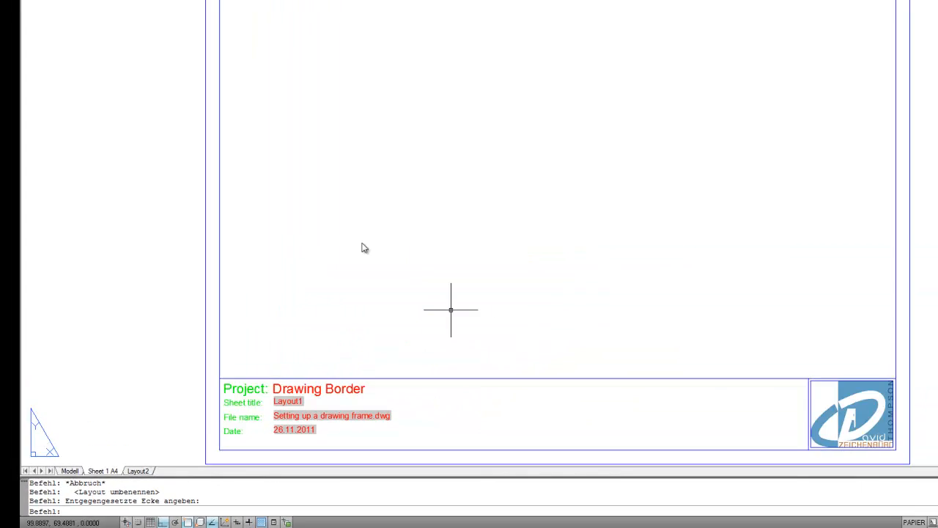
{"action": "mouse_move", "coordinate": [43, 8]}
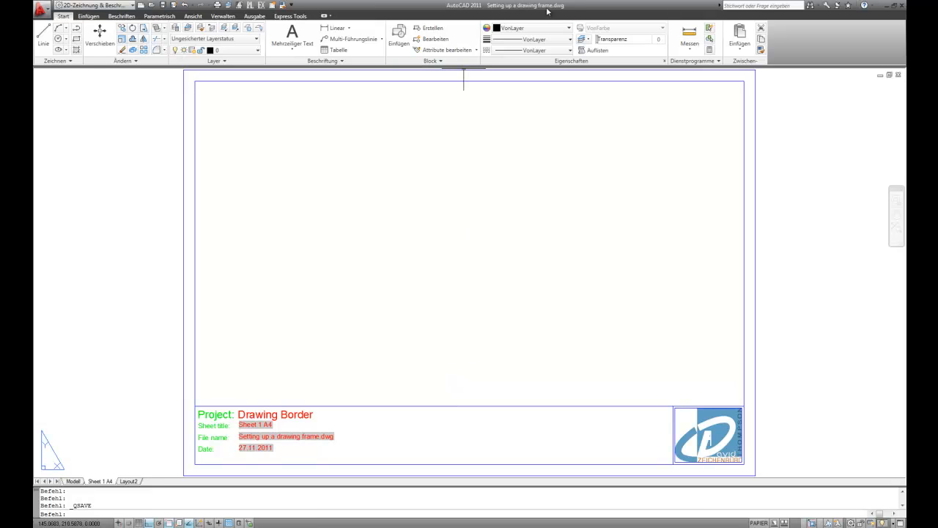
{"action": "mouse_move", "coordinate": [385, 376]}
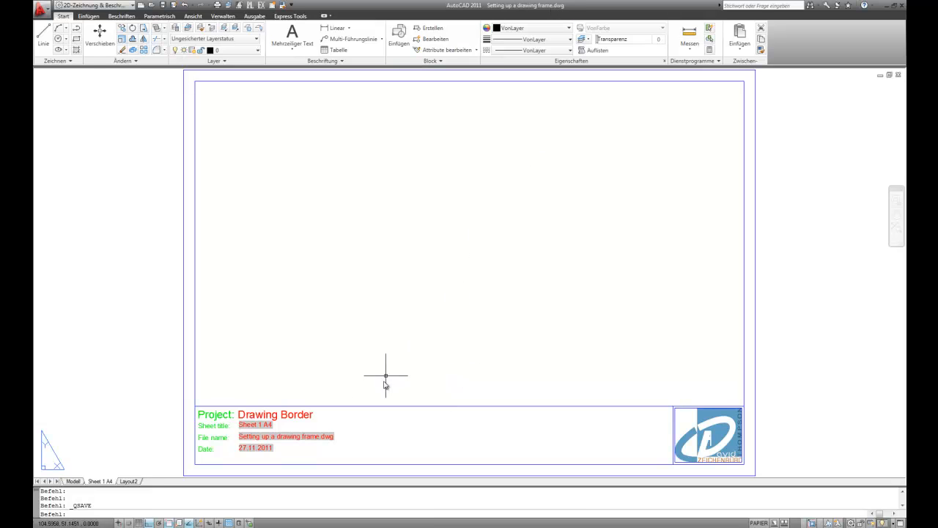
{"action": "mouse_move", "coordinate": [400, 414]}
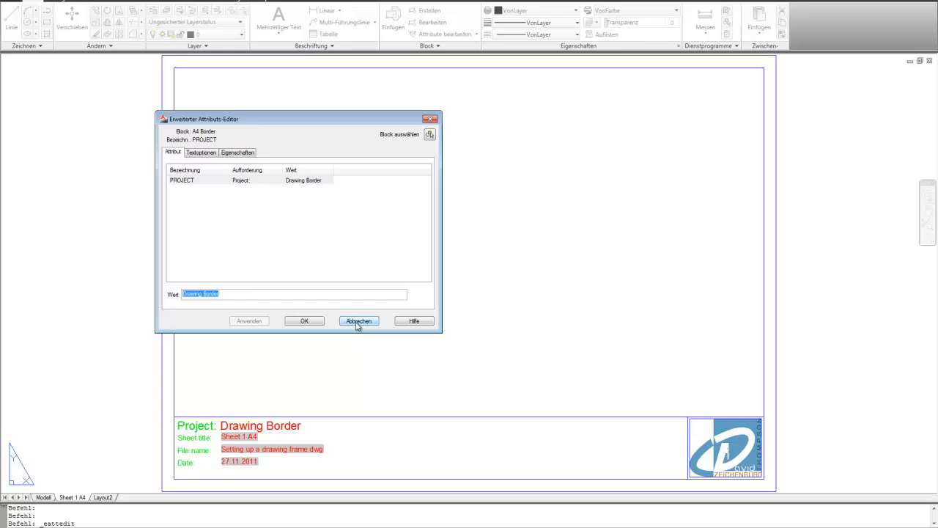
- Close the attribute editor with Abbrechen after checking the Project value
{"action": "left_click", "coordinate": [358, 321]}
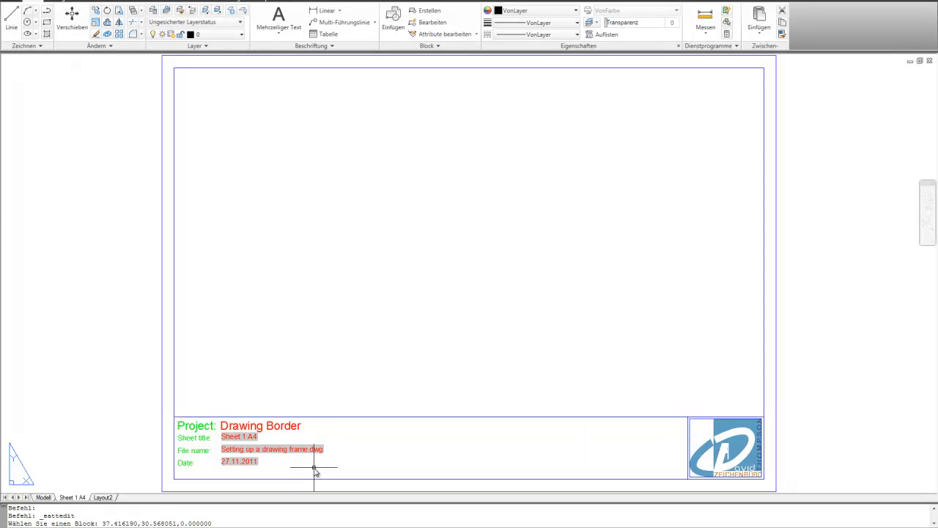